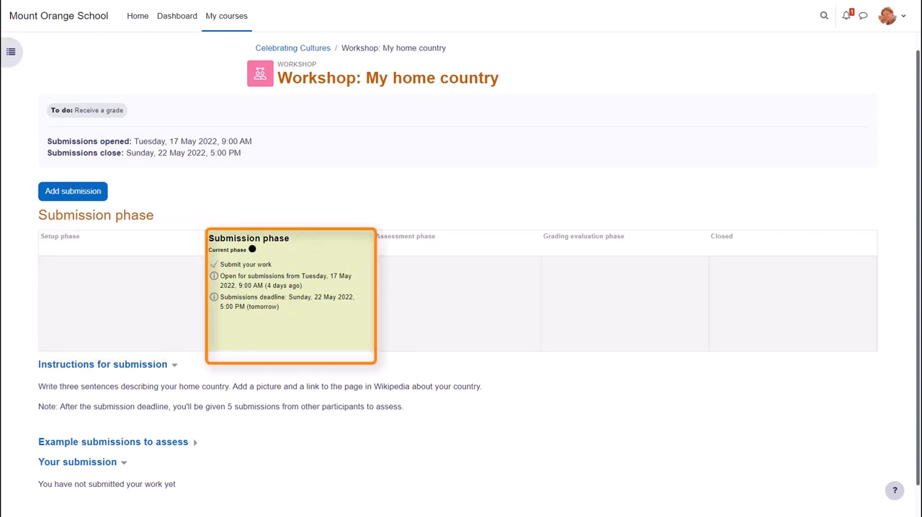
mouse_move(792, 288)
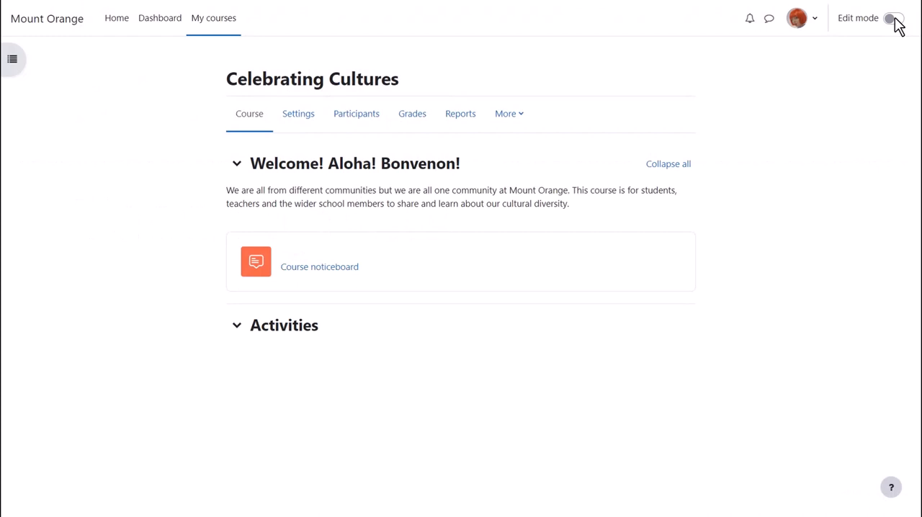
- Turn on editing and view the Workshop description in the Activities activity chooser
left_click(893, 18)
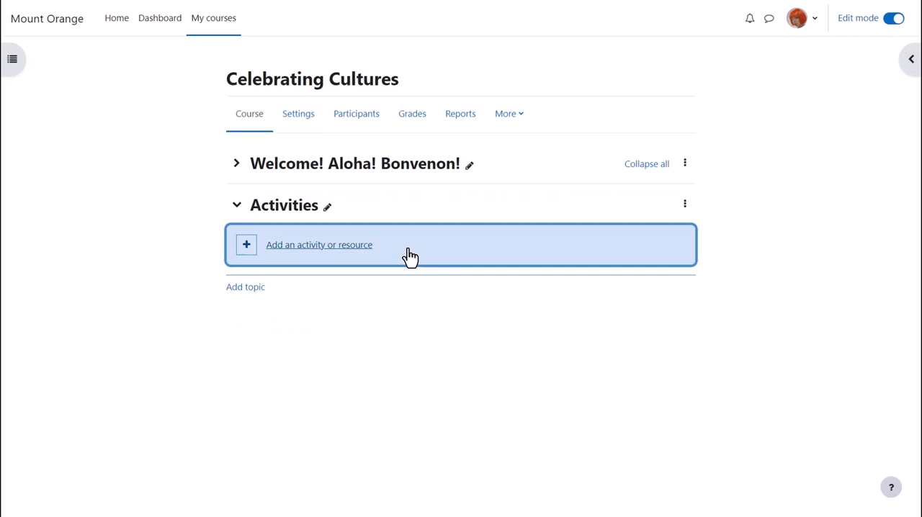
left_click(319, 245)
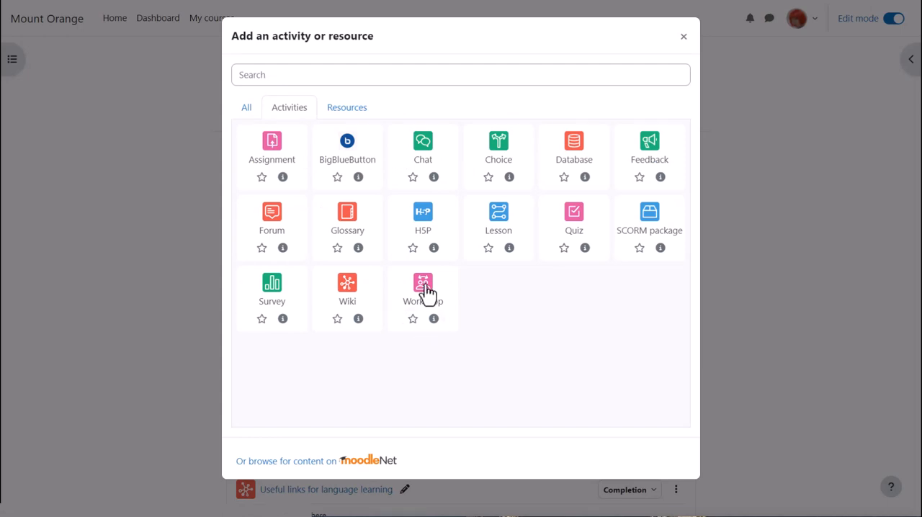
mouse_move(422, 286)
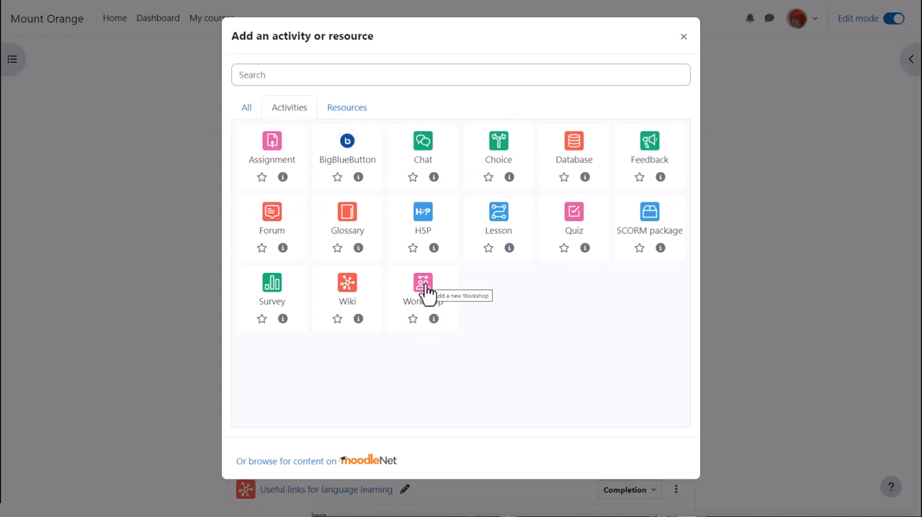
left_click(422, 282)
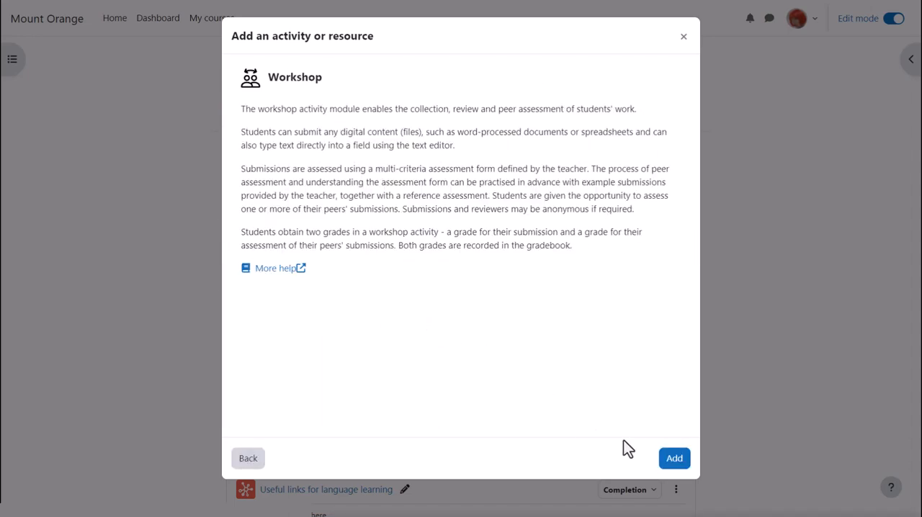
left_click(673, 458)
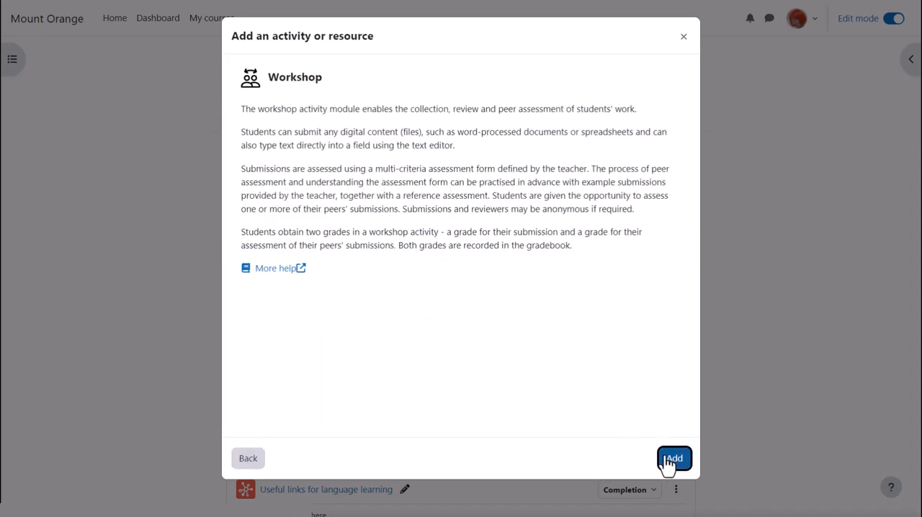
- Add the Workshop and describe it as submitting work and later assessing others' submissions
left_click(673, 458)
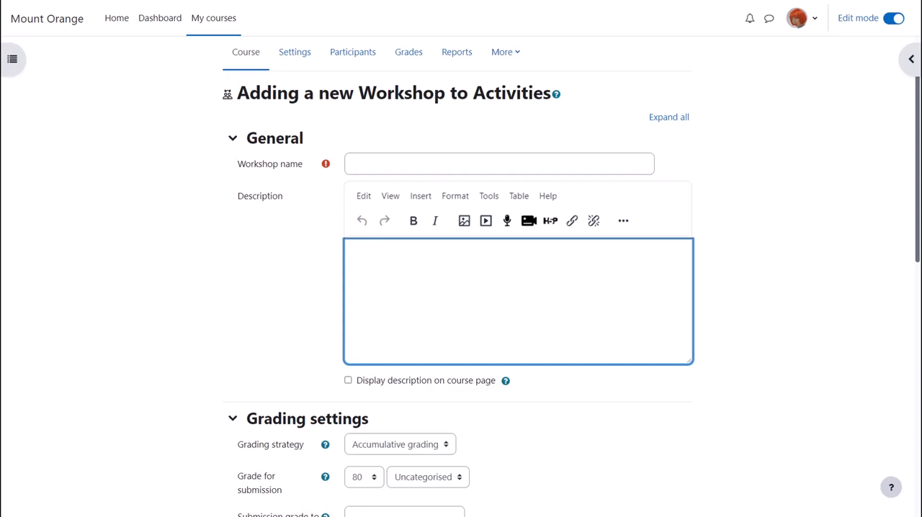
type("In this workshop you're asked to submit some work and later assess submissions from other course participants.")
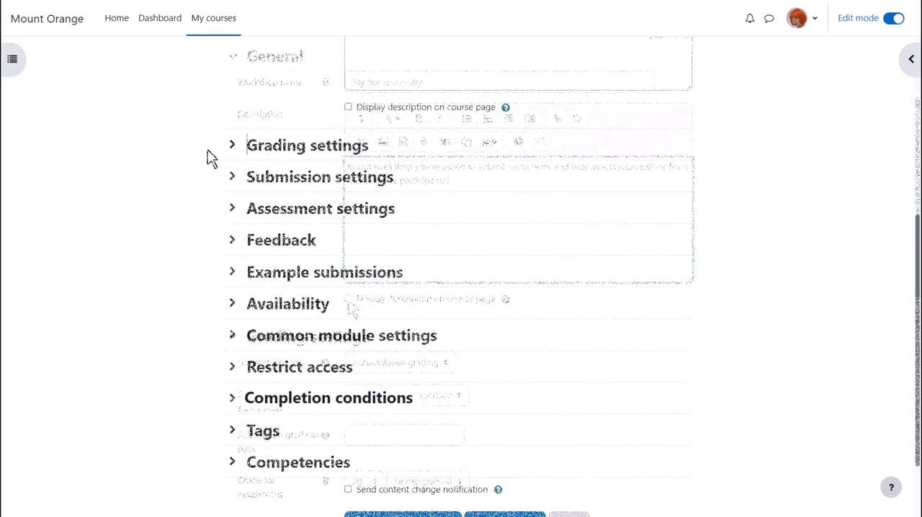
- Choose Number of errors as the grading strategy under Grading settings
left_click(232, 145)
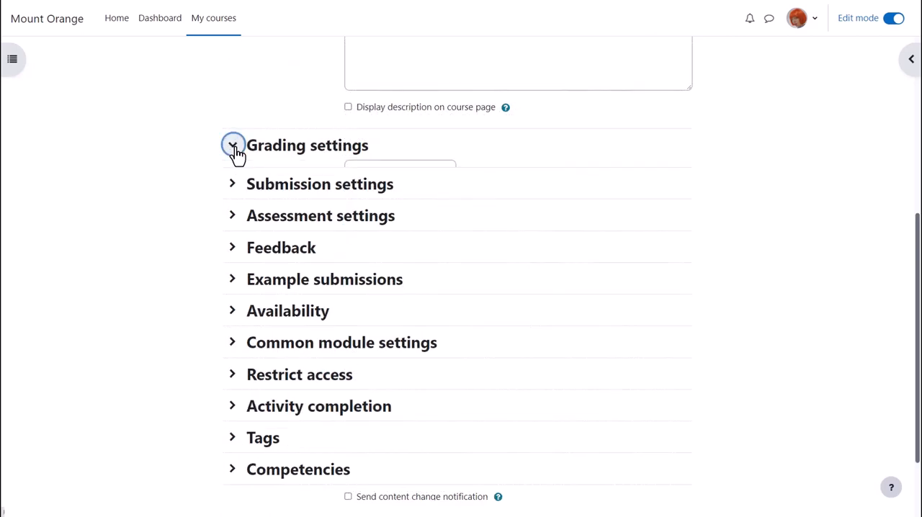
left_click(232, 145)
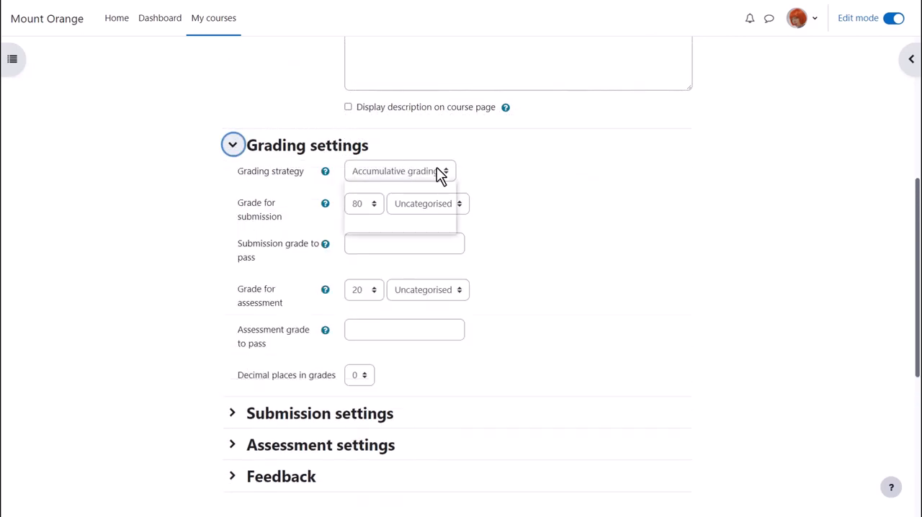
left_click(400, 171)
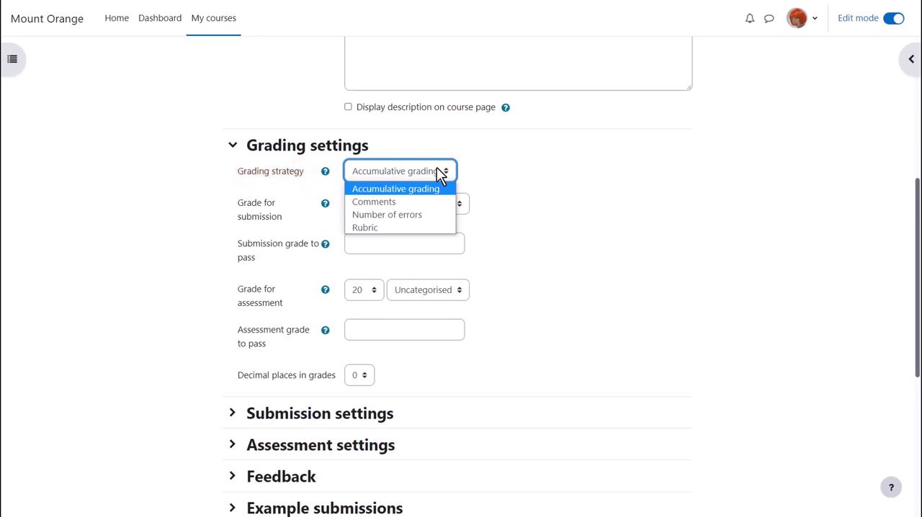
left_click(387, 215)
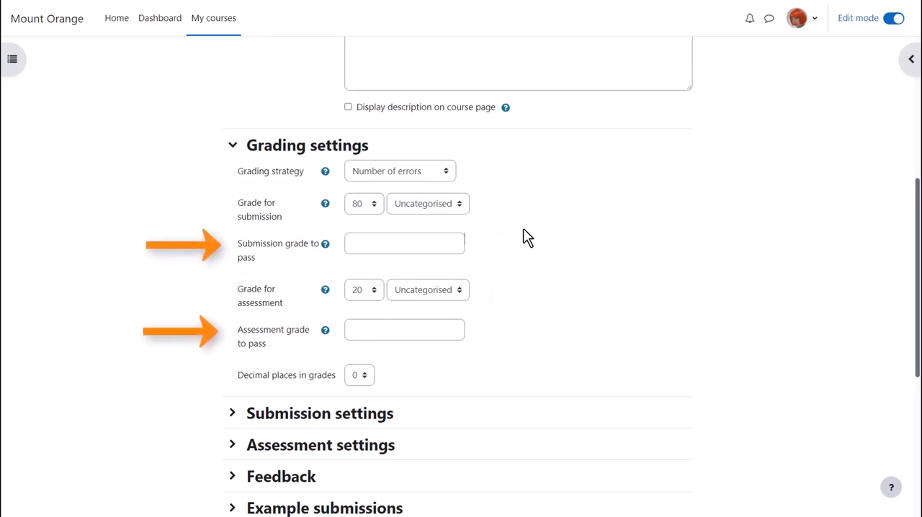
left_click(231, 144)
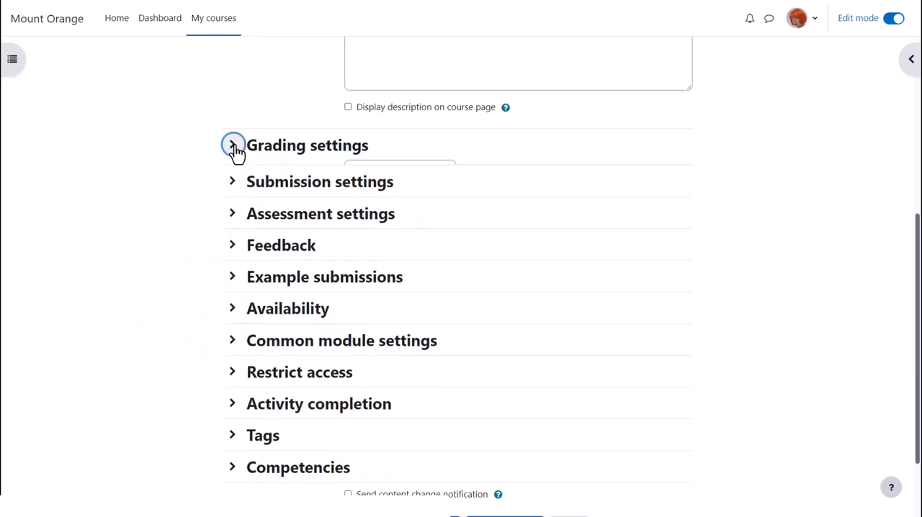
left_click(232, 176)
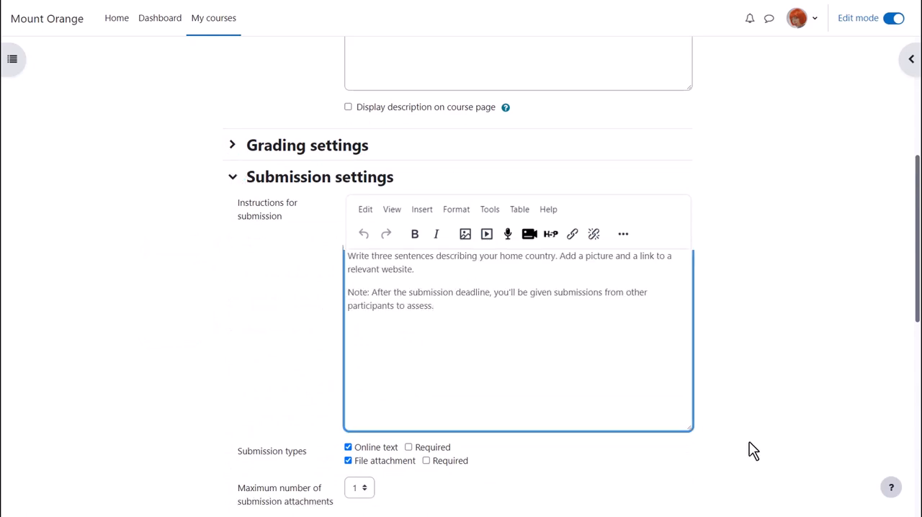
scroll("down", 3)
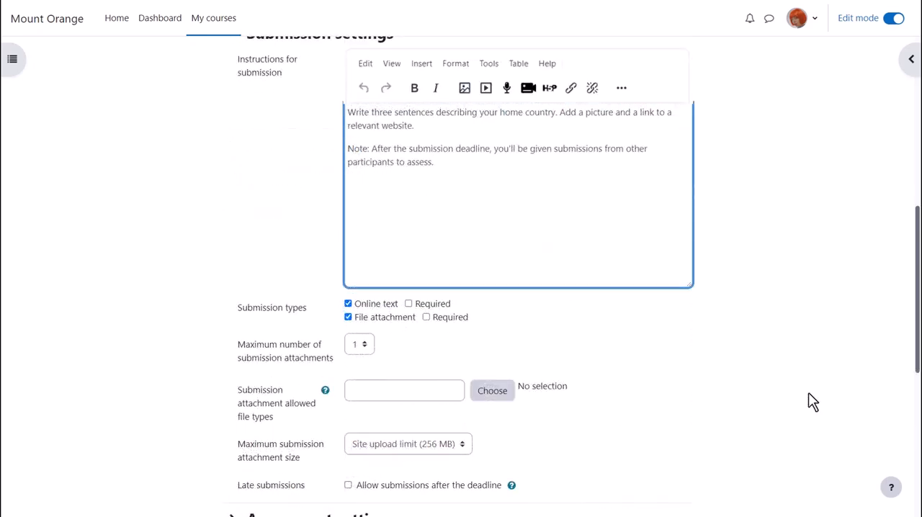
scroll("down", 3)
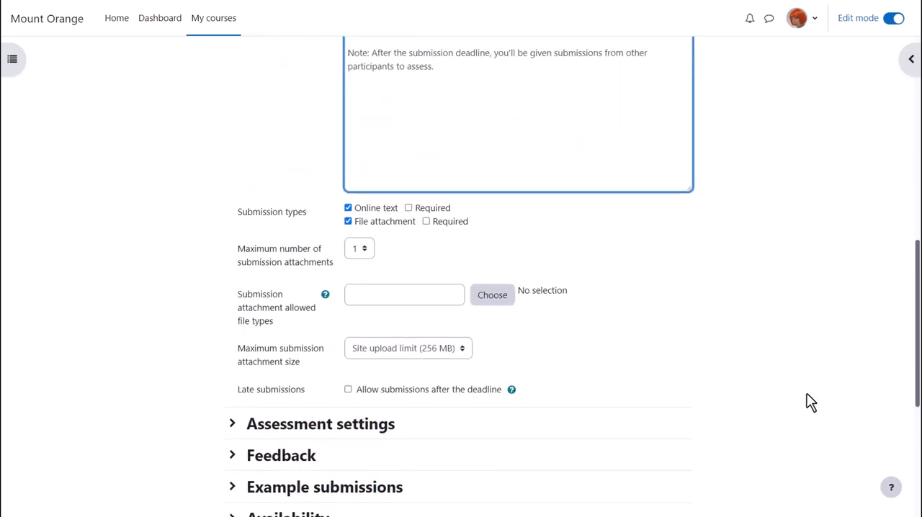
scroll("down", 3)
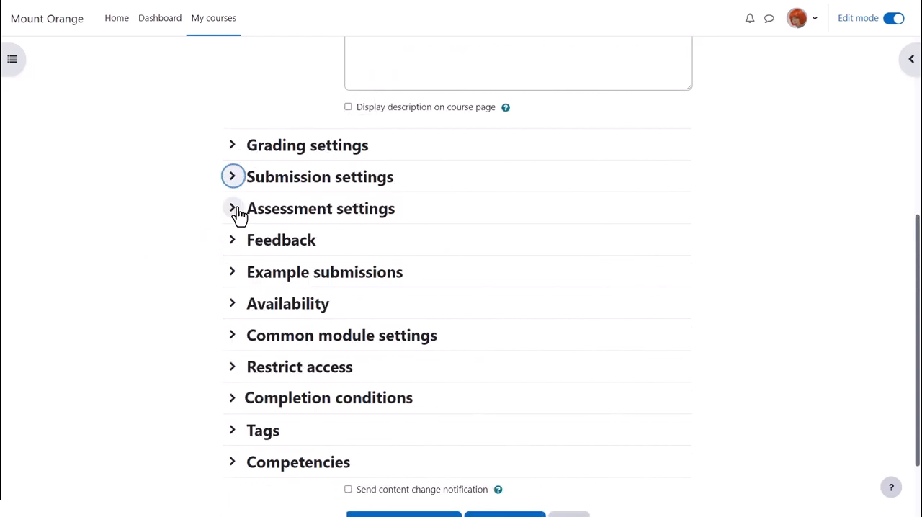
- Enter assessment instructions: 'Check whether the submission contains the items mentioned in the instructions.'
left_click(233, 208)
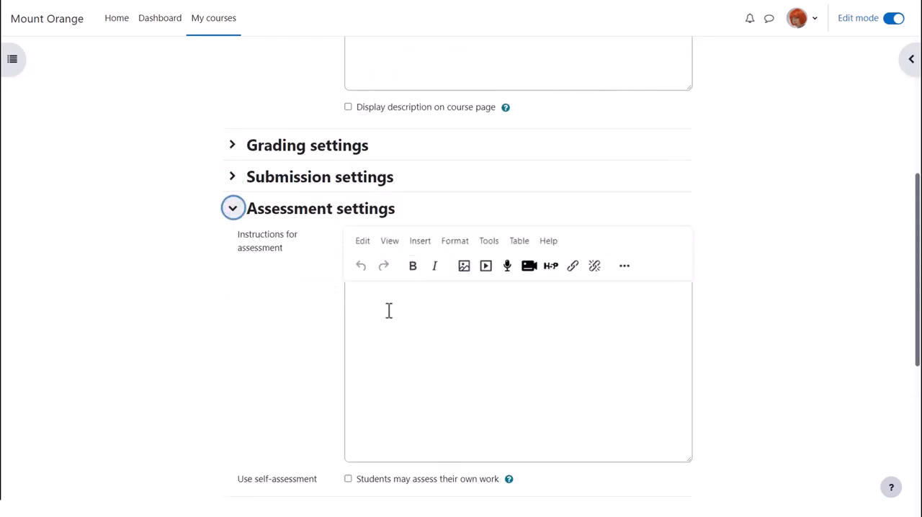
type("Check whether the submission contains the items mentioned in the instructions.")
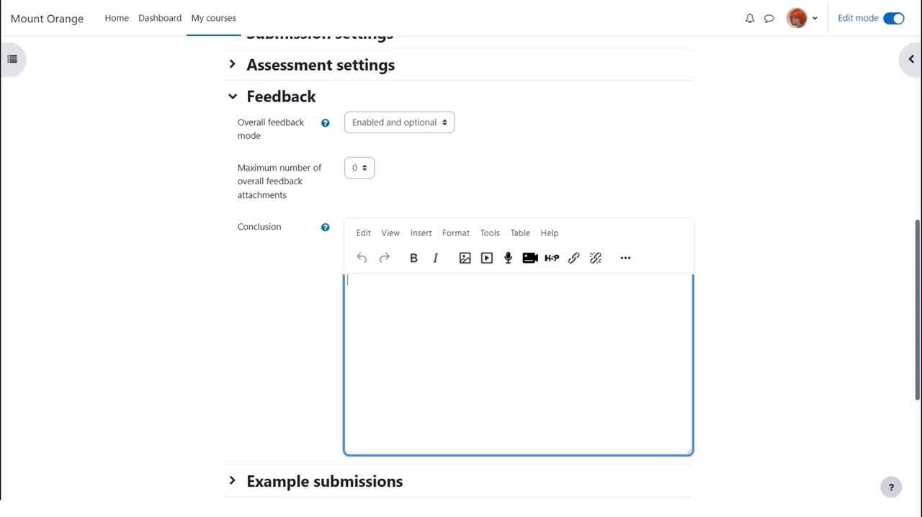
- Enter the conclusion 'Thank you to everyone for participating in this peer assessment activity.'
type("Thank you to everyone for participating in this peer assessment activity. :-)")
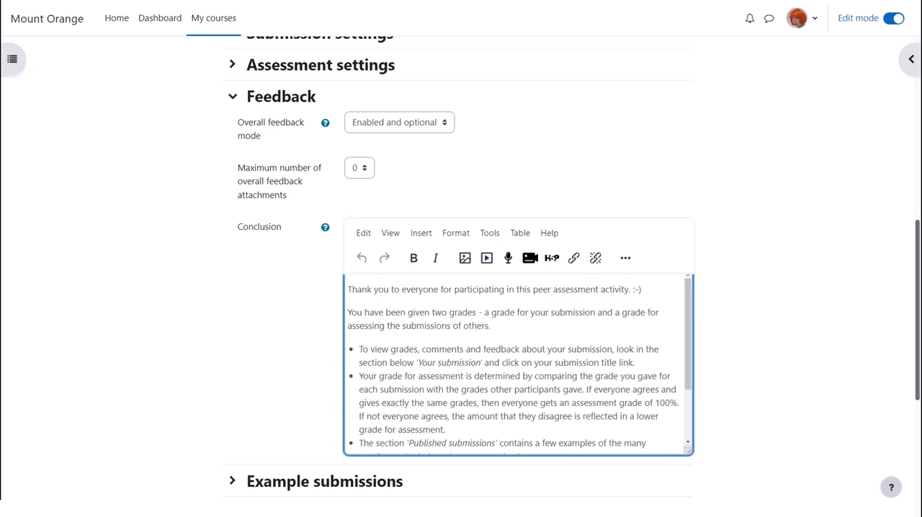
scroll("down", 3)
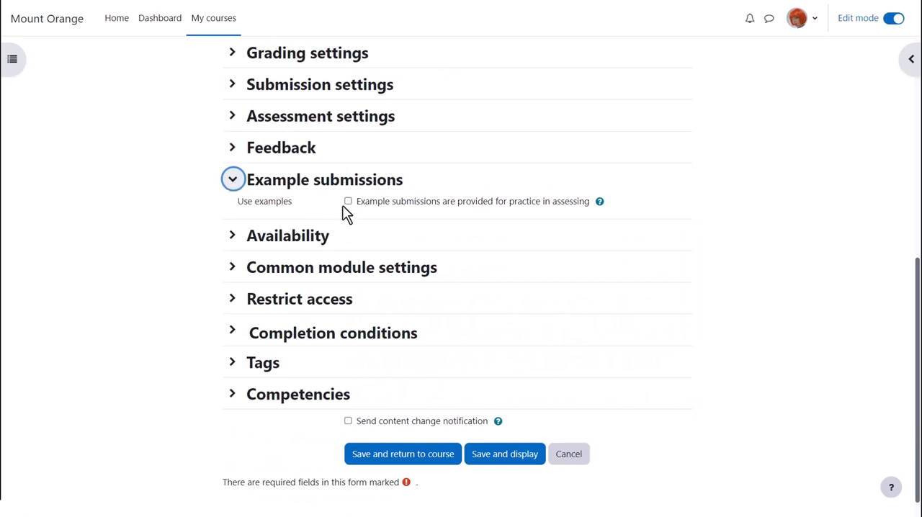
- Tick Use examples and check the examples assessment mode stays voluntary
left_click(348, 201)
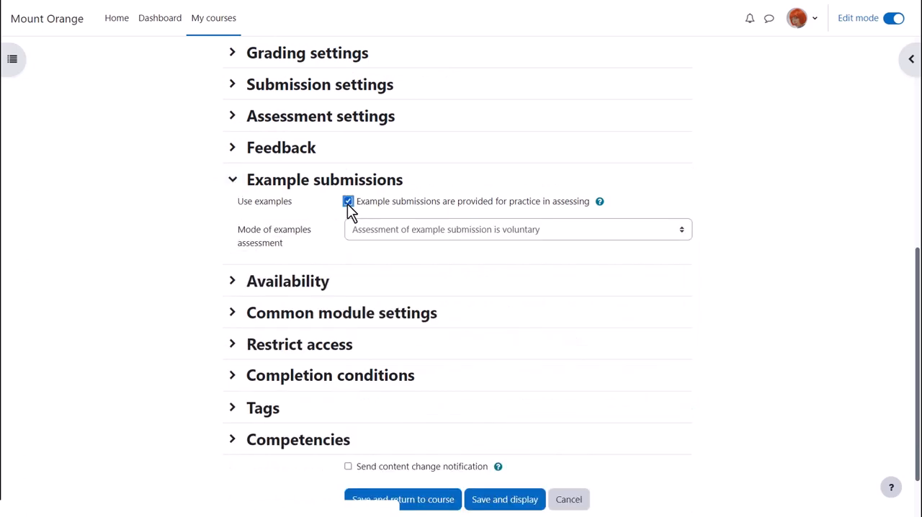
left_click(517, 229)
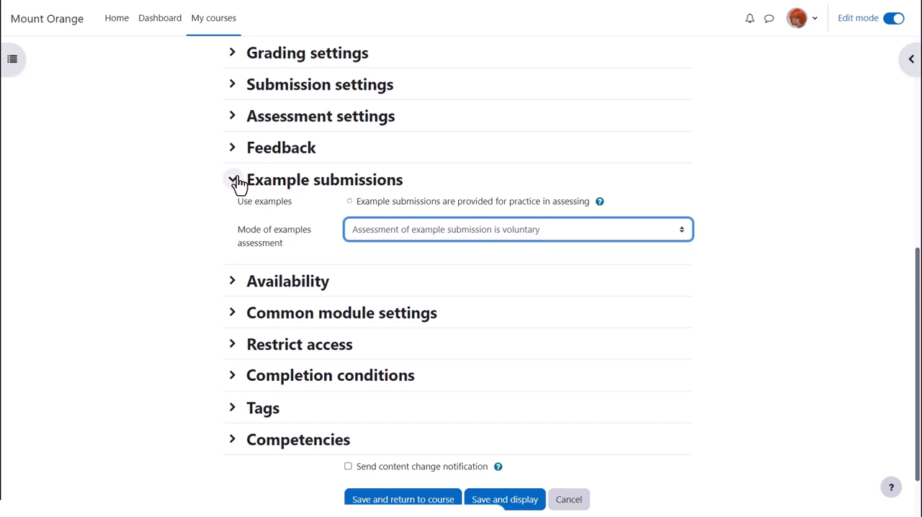
- Enable submission dates with a 10 December deadline and automatic switch to the next phase
left_click(232, 211)
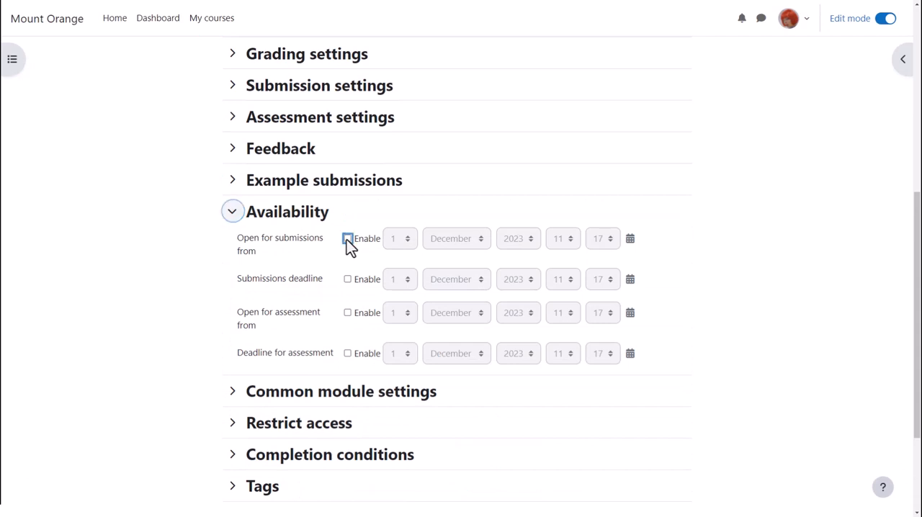
left_click(347, 239)
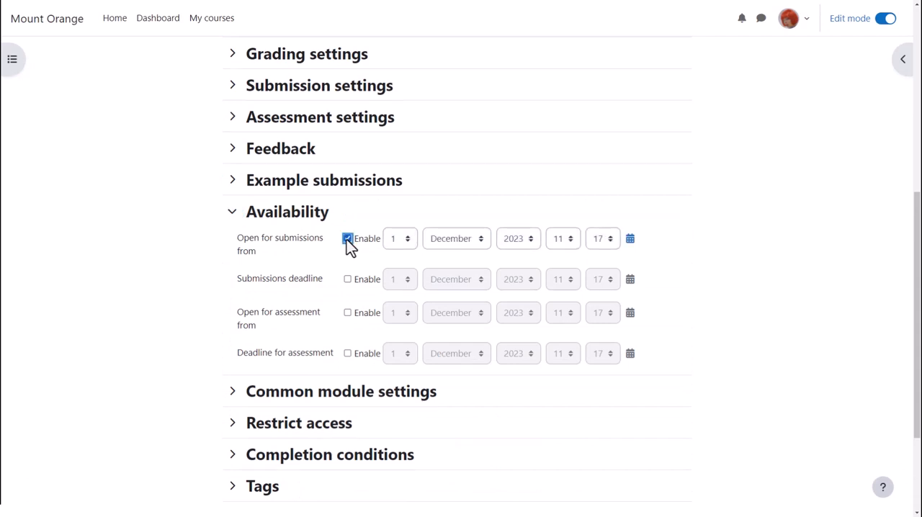
left_click(347, 278)
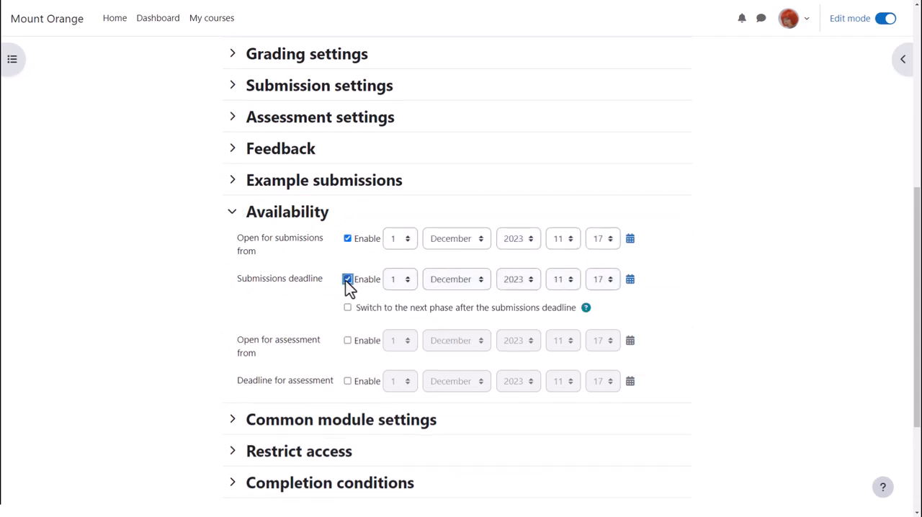
left_click(399, 278)
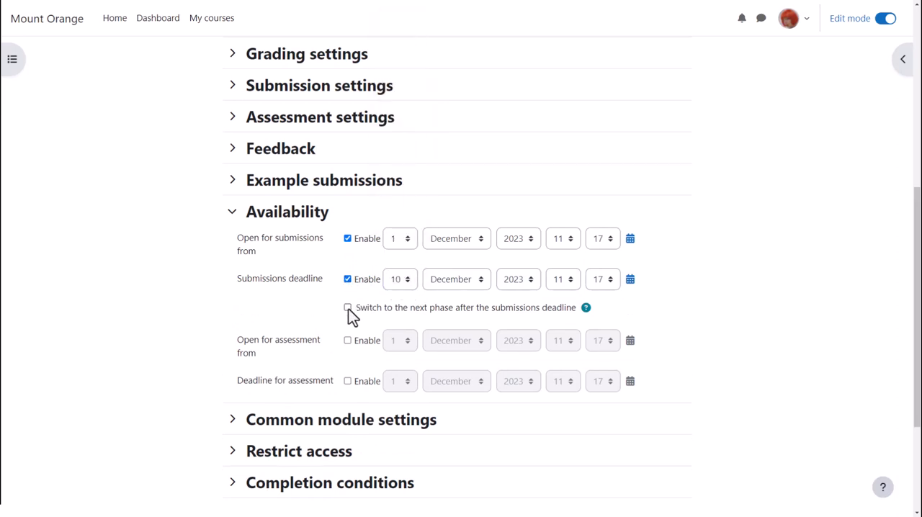
left_click(347, 307)
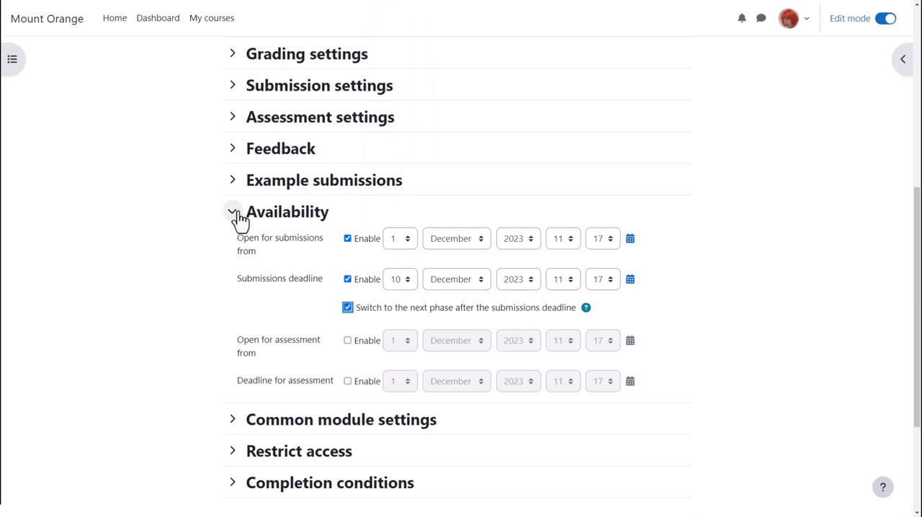
left_click(233, 211)
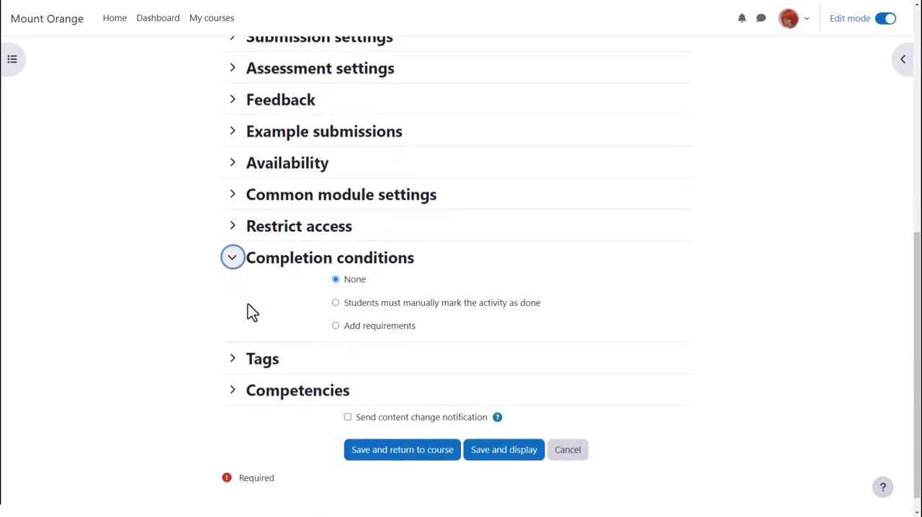
- Require receiving any assessment grade as the workshop's completion condition
scroll("down", 3)
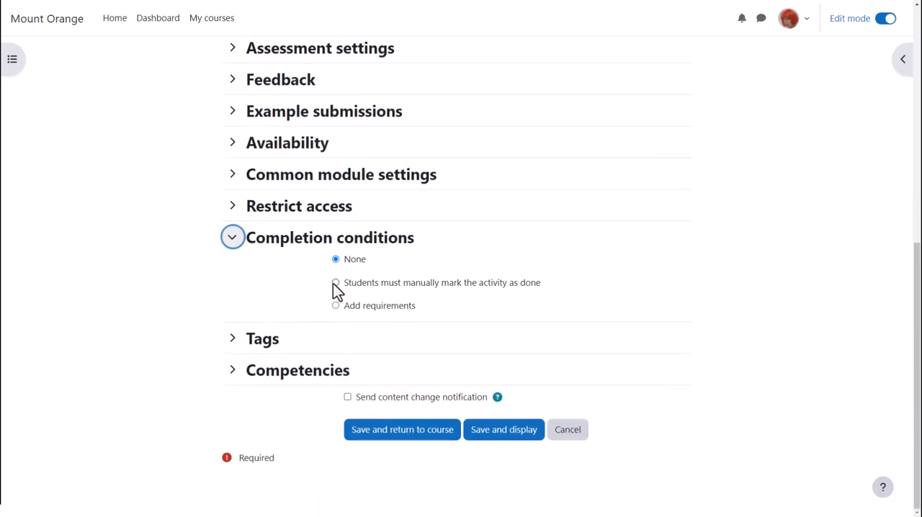
left_click(335, 283)
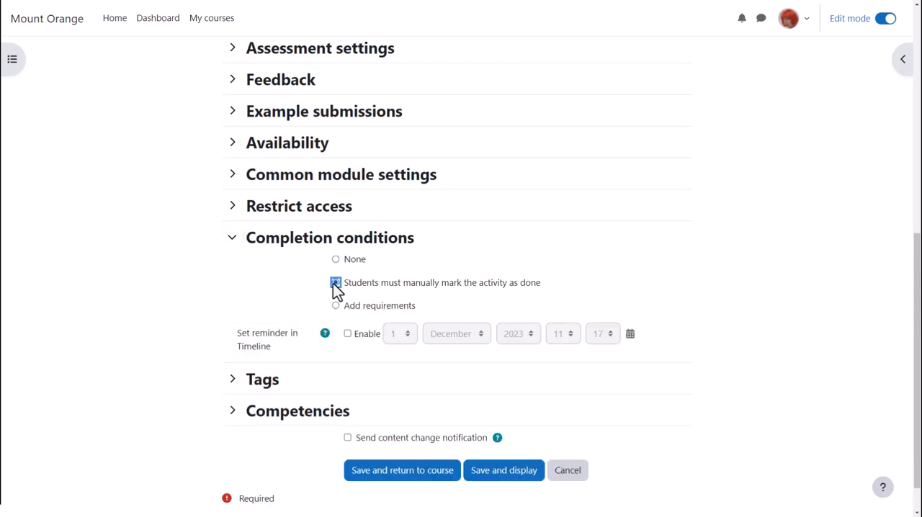
left_click(335, 304)
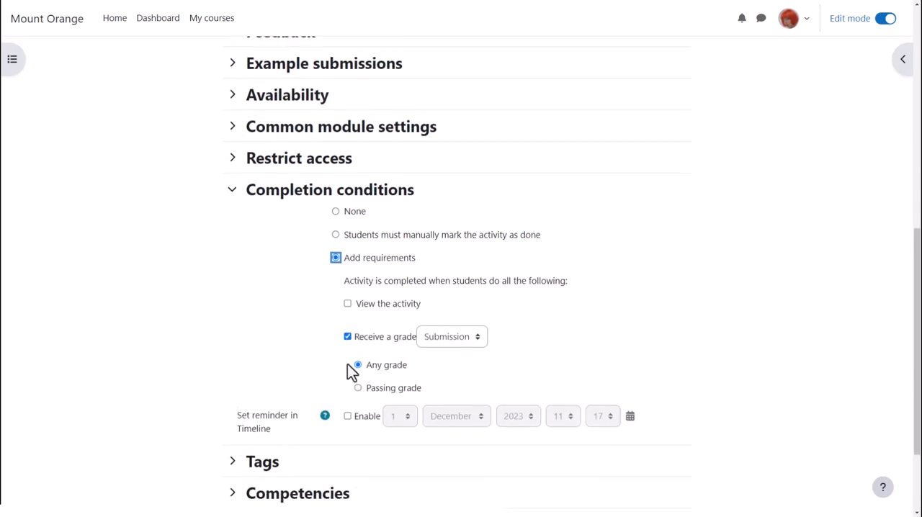
left_click(452, 337)
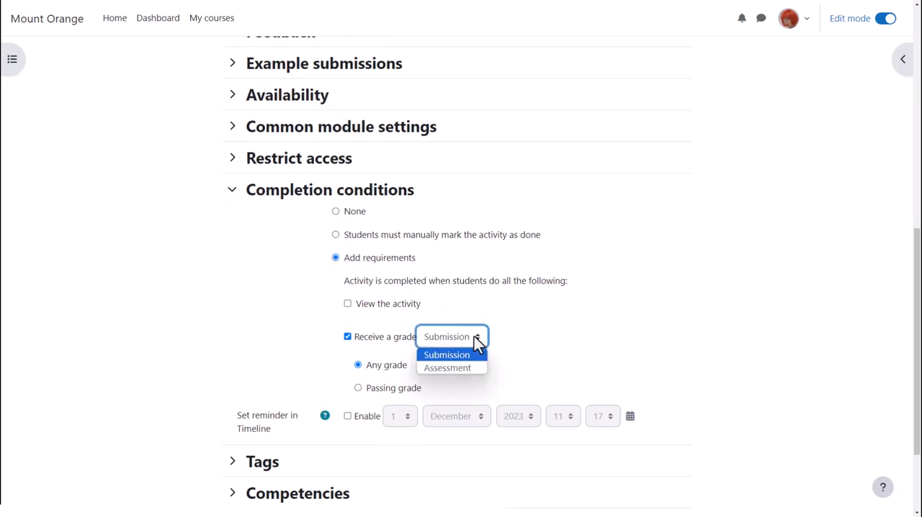
left_click(447, 367)
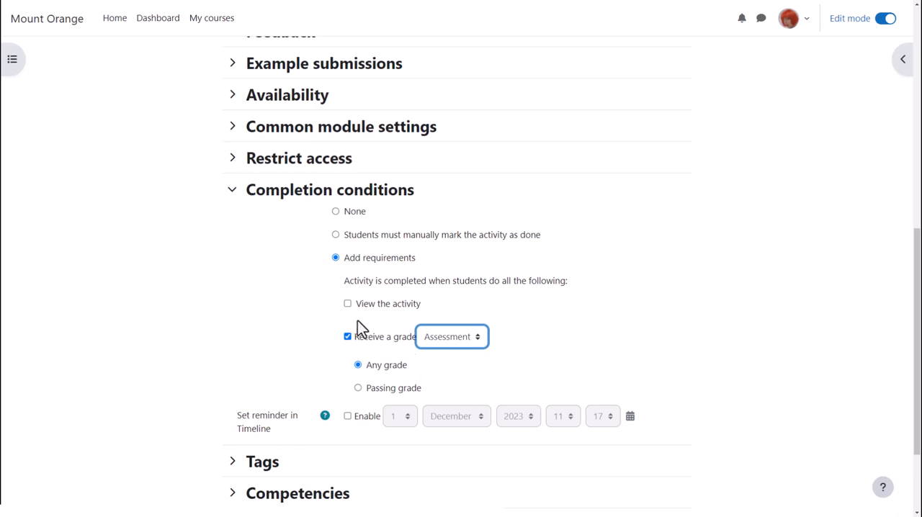
left_click(233, 192)
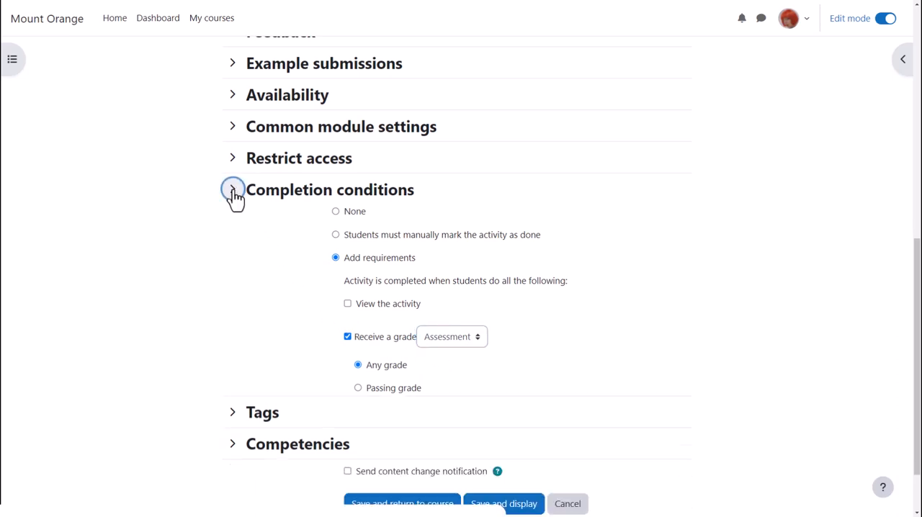
- Collapse Completion conditions and save the workshop with Save and display
left_click(233, 189)
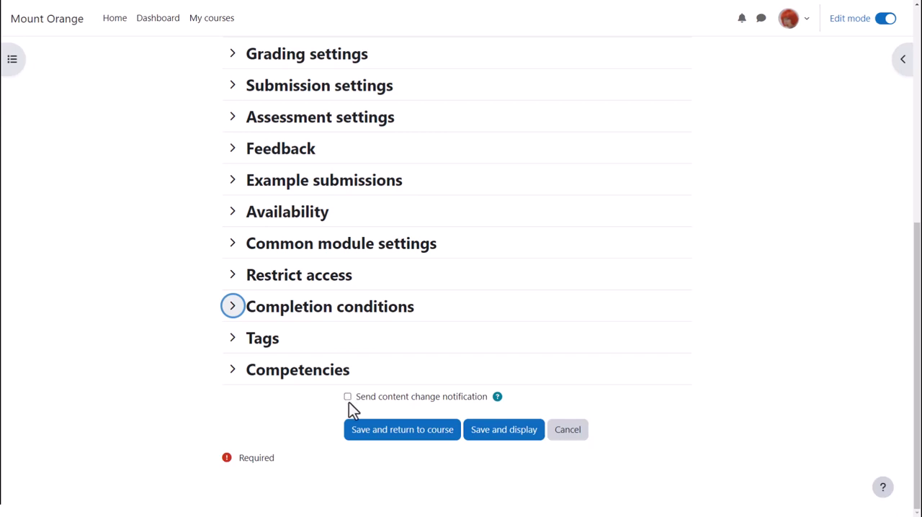
mouse_move(432, 426)
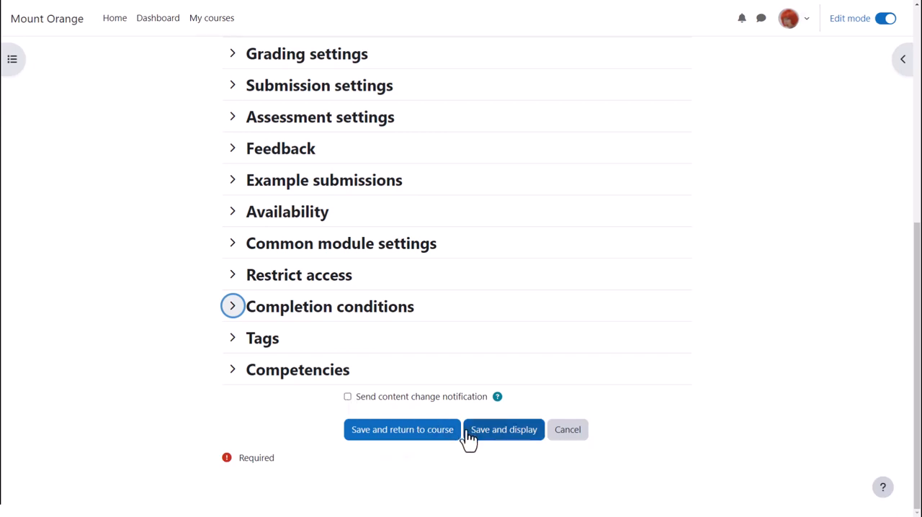
left_click(503, 430)
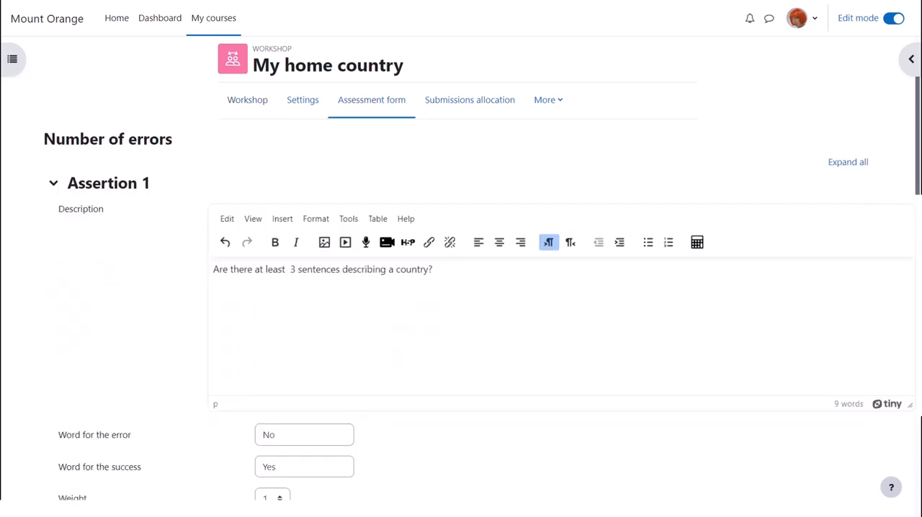
- Scroll down the My home country workshop page
scroll("down", 3)
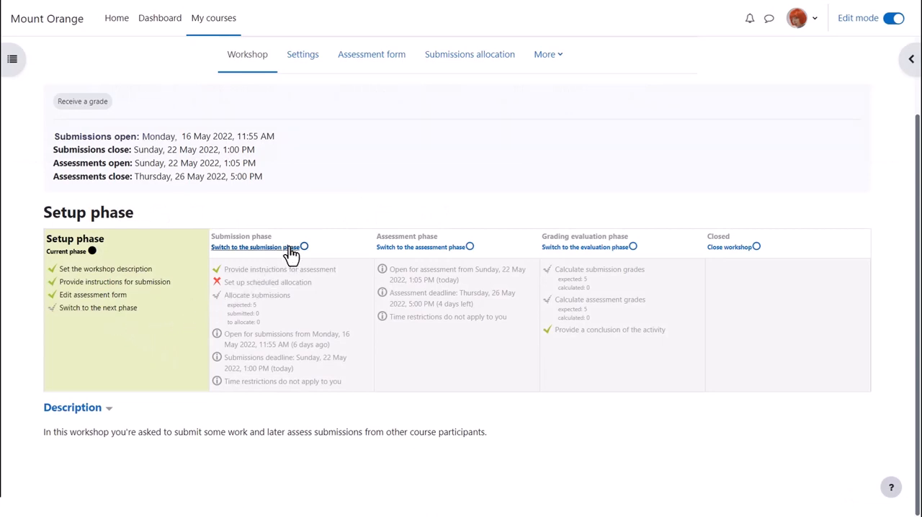
- Switch 'My home country' to the Submission phase and confirm with Continue
left_click(254, 247)
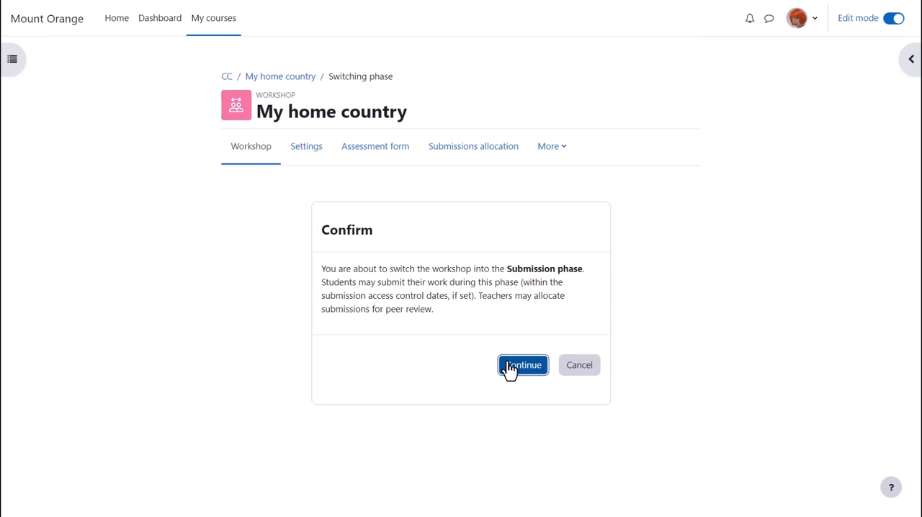
left_click(522, 364)
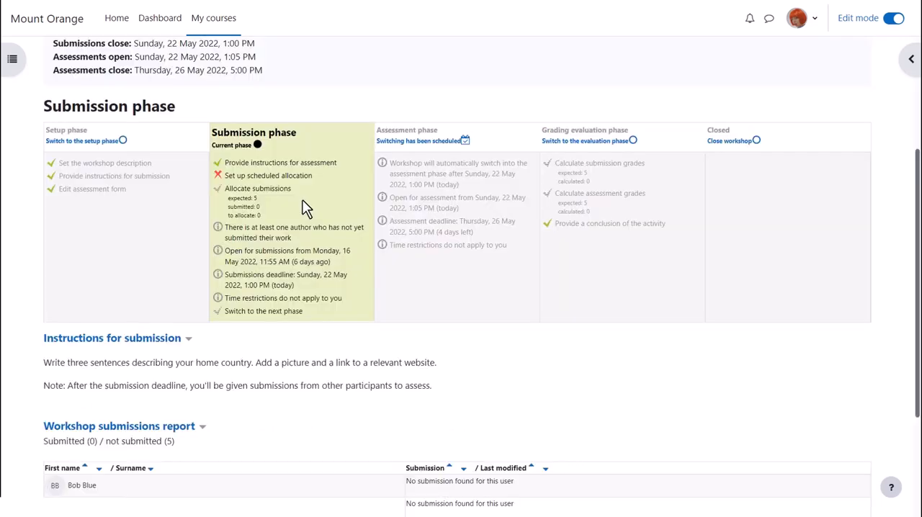
mouse_move(258, 188)
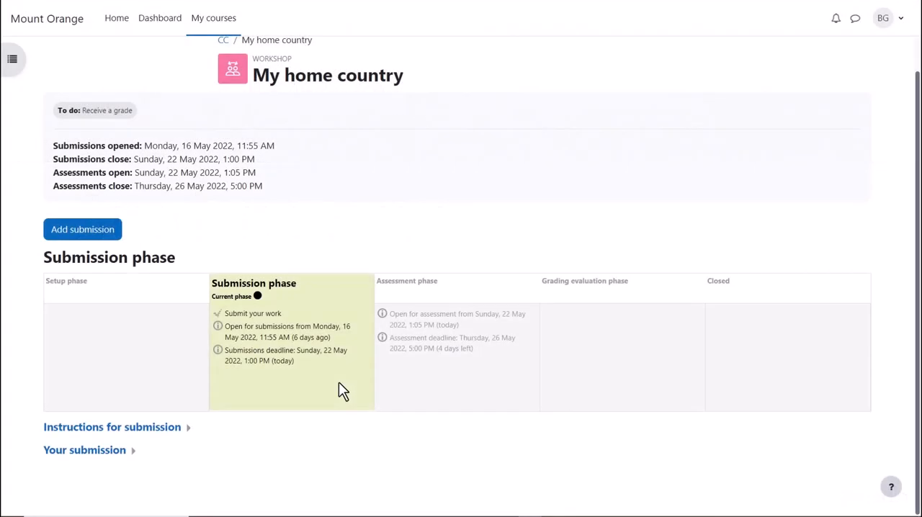
mouse_move(252, 313)
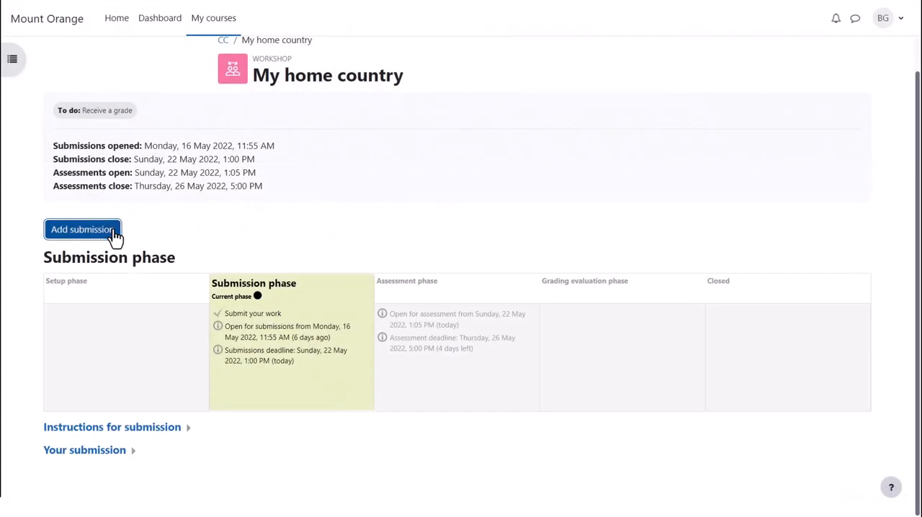
- As the student, add the Barcelona and Spain submission with its photo and save it
left_click(82, 229)
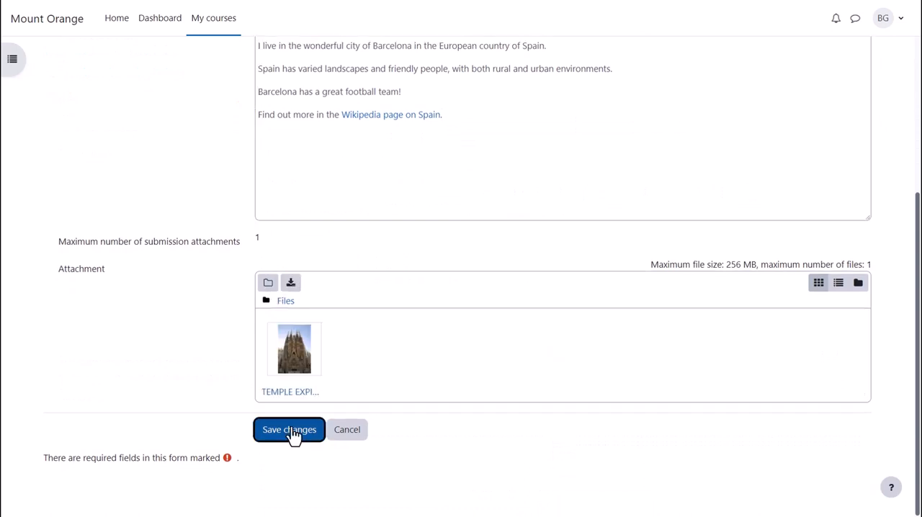
left_click(288, 429)
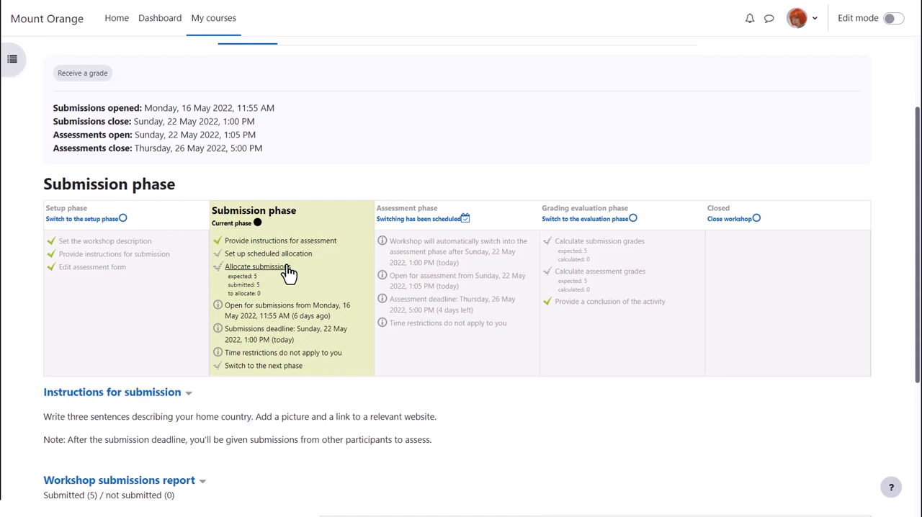
- Open Allocate submissions and inspect the Add reviewer and Add reviewee dropdowns
left_click(256, 266)
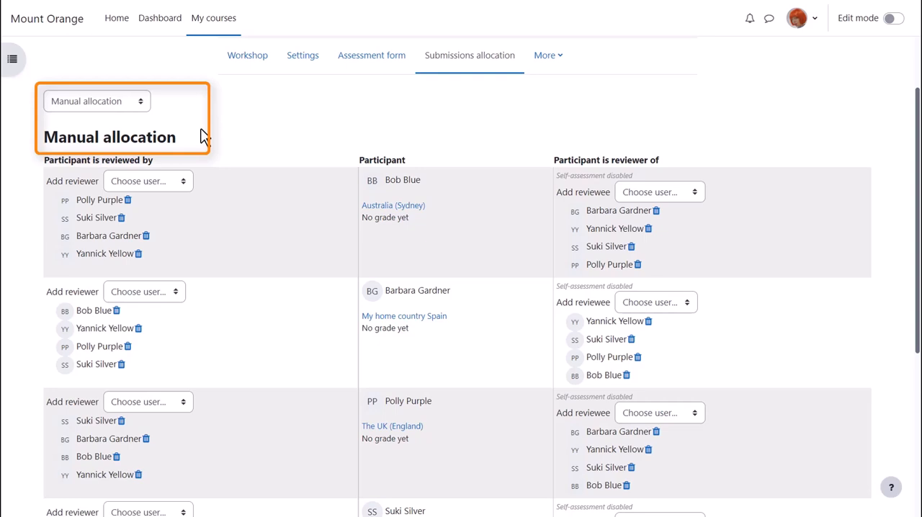
left_click(148, 181)
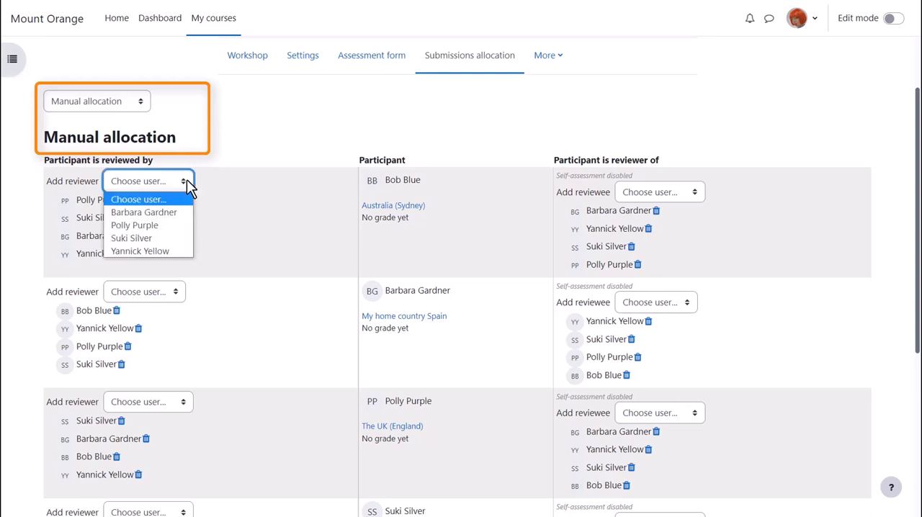
left_click(655, 192)
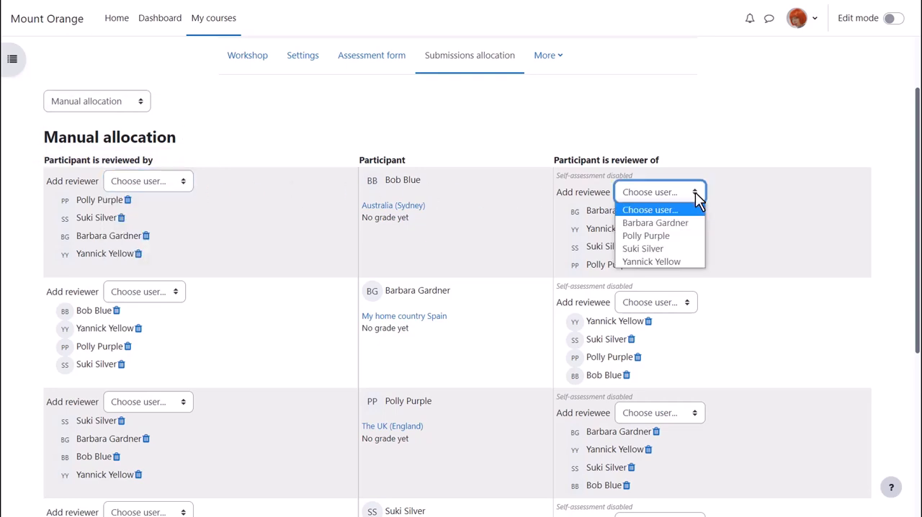
left_click(96, 101)
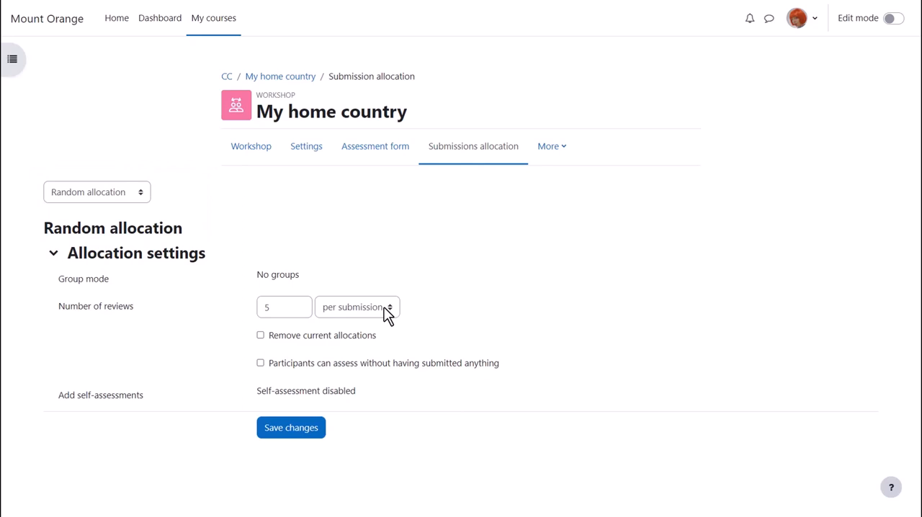
- Set random allocation to count 2 reviews per reviewer
left_click(356, 307)
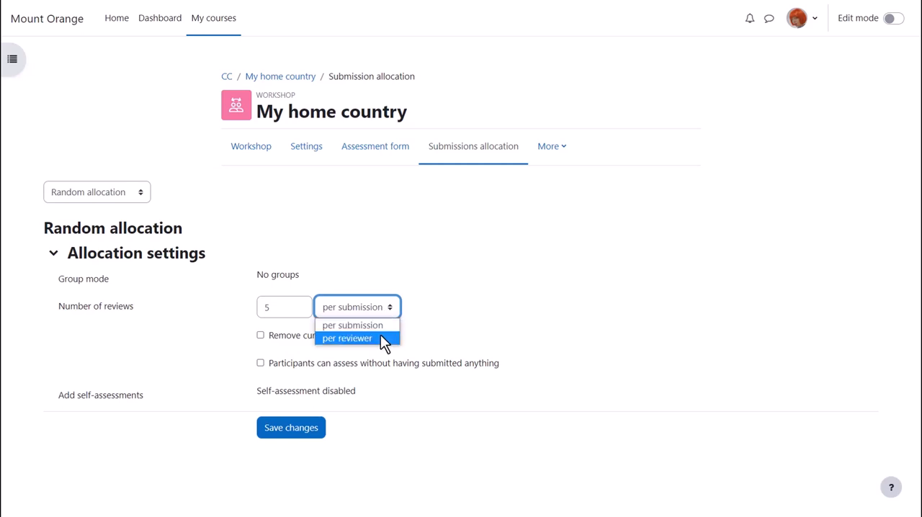
left_click(347, 338)
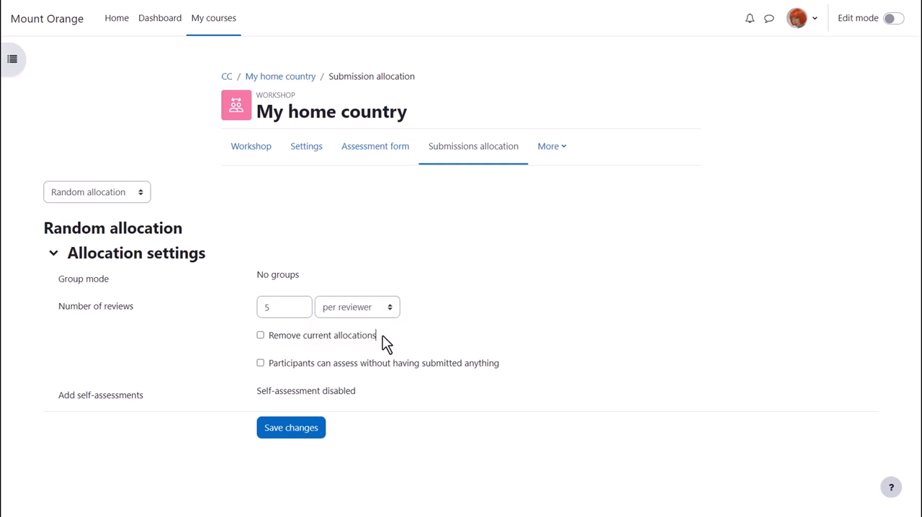
type("2")
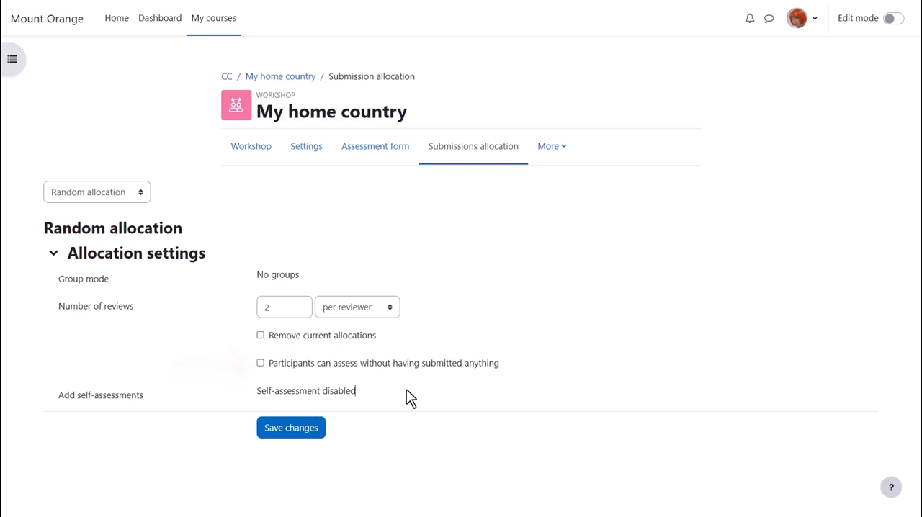
mouse_move(290, 427)
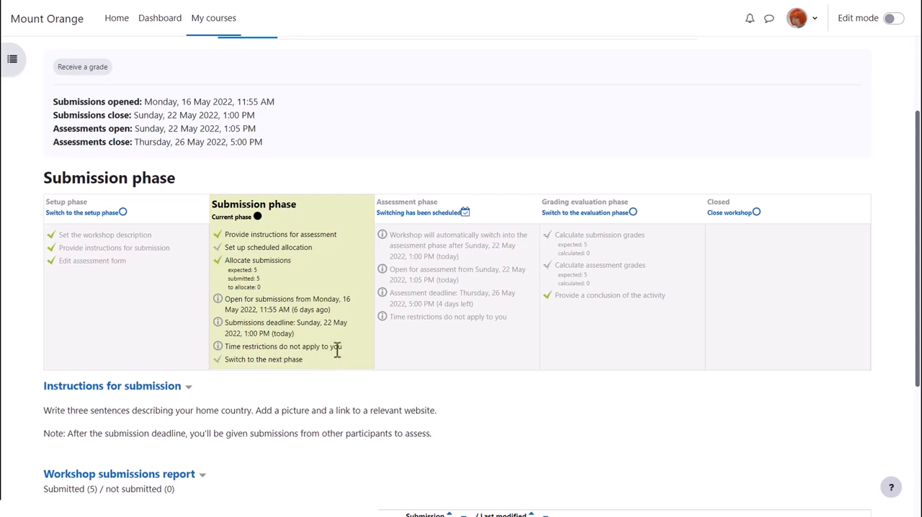
mouse_move(452, 226)
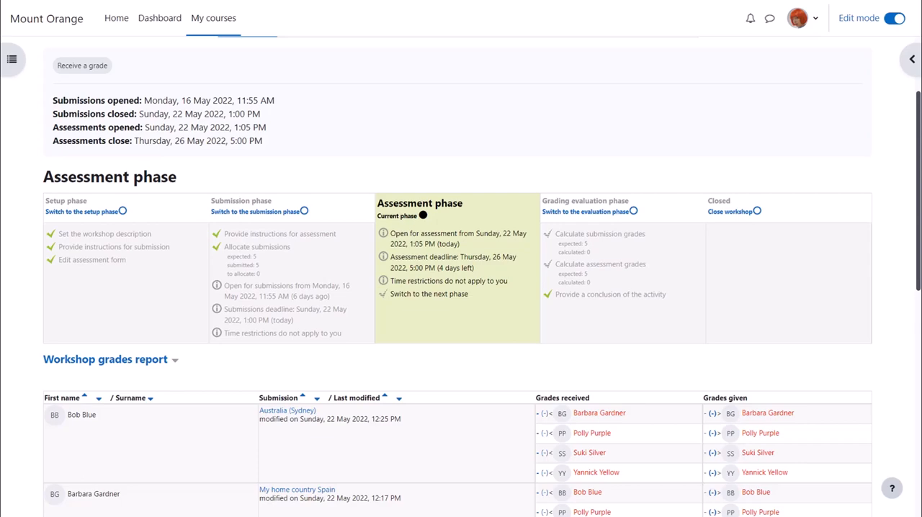
- Switch the workshop to the Assessment phase
left_click(567, 96)
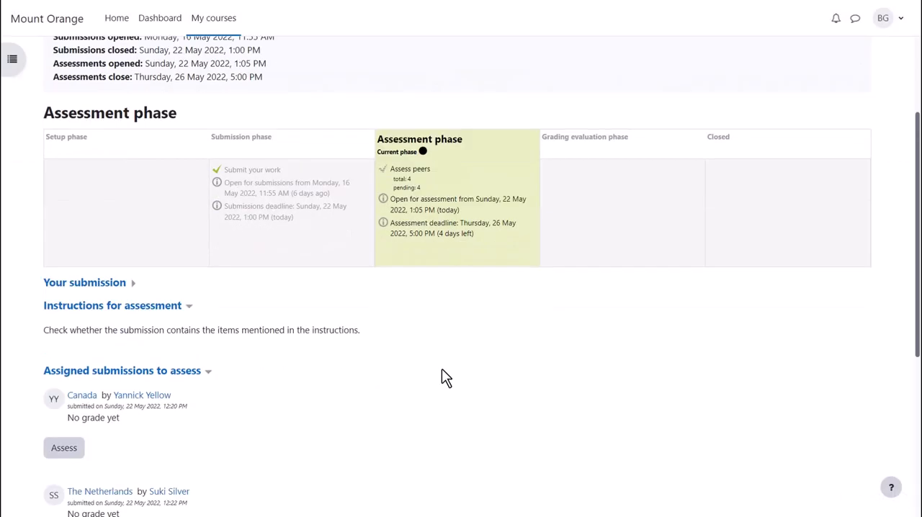
- Assess Canada with comments 'Well done!', 'Interesting!', 'I hope I can visit one day!' and save
scroll("down", 3)
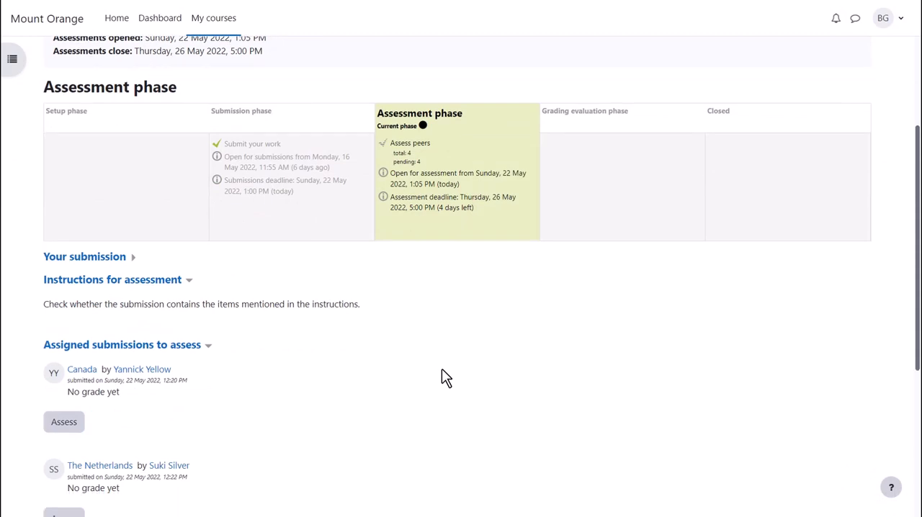
scroll("down", 3)
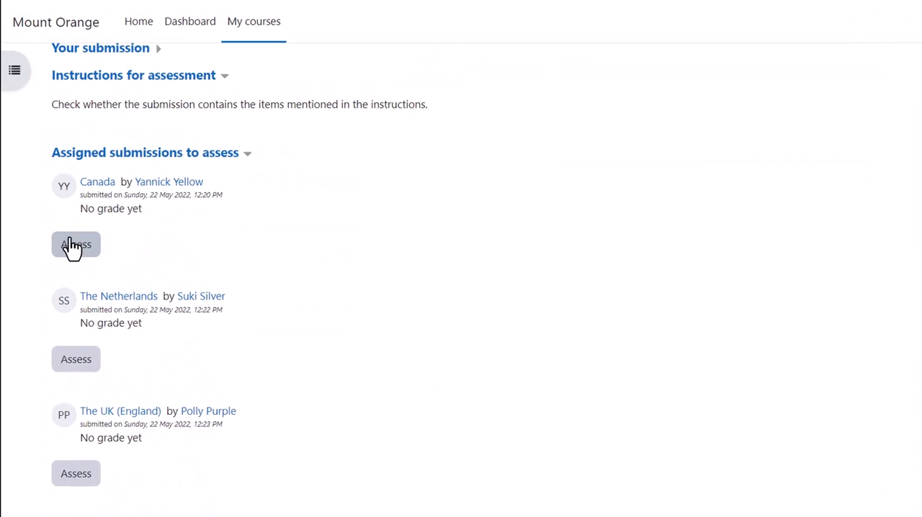
left_click(75, 245)
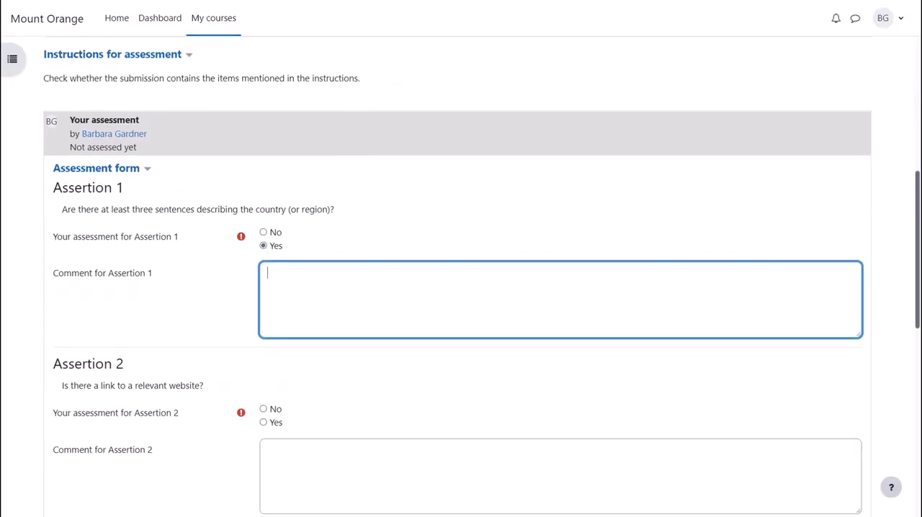
type("Well done!")
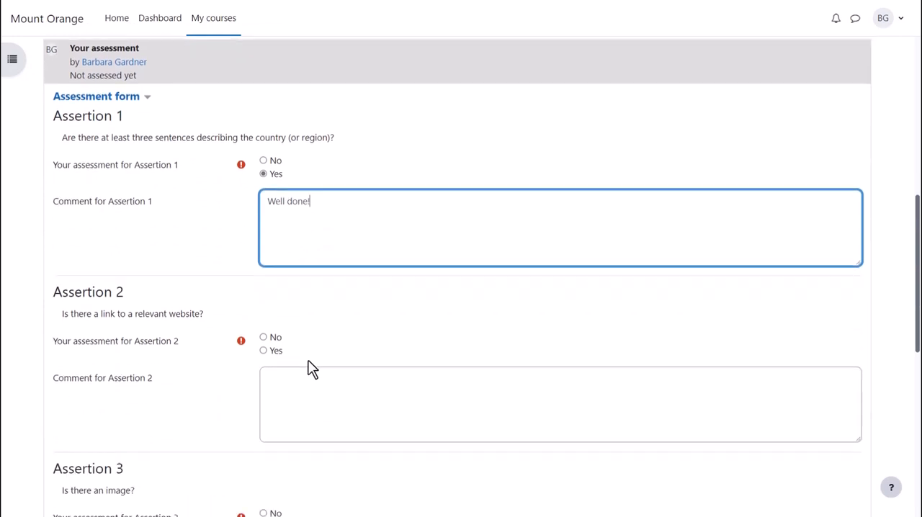
type("Interesting!")
type("Beautiful!")
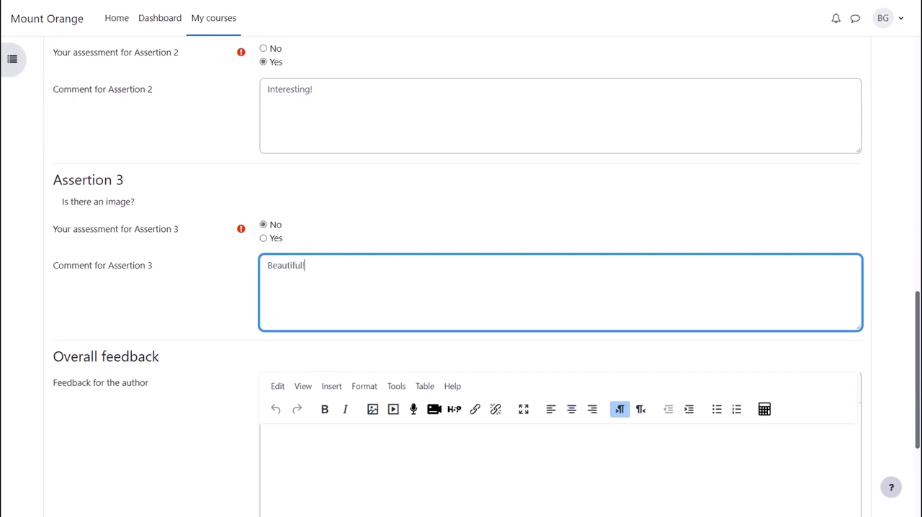
type("I hope I can visit one day!")
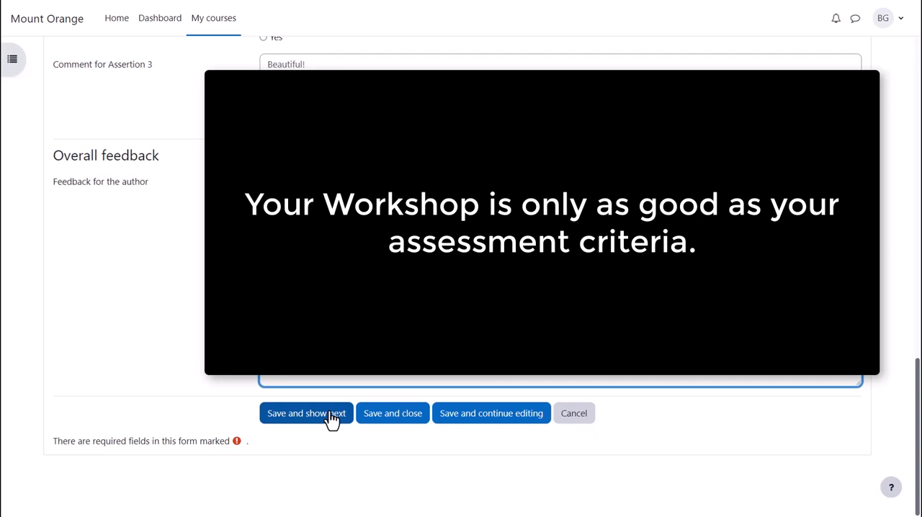
left_click(306, 413)
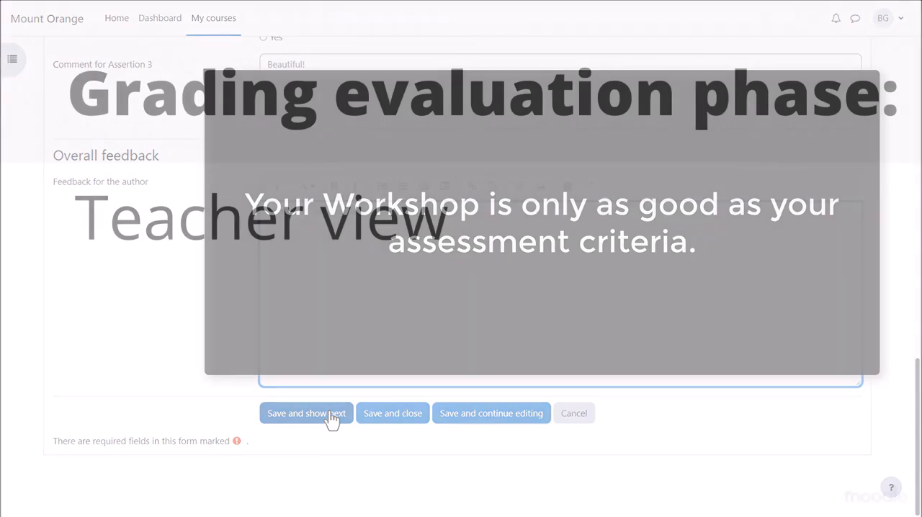
left_click(306, 412)
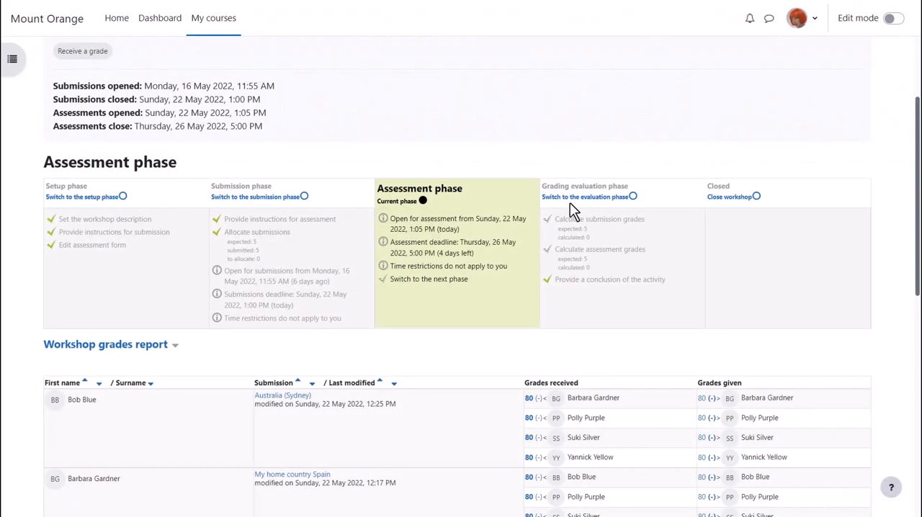
mouse_move(578, 195)
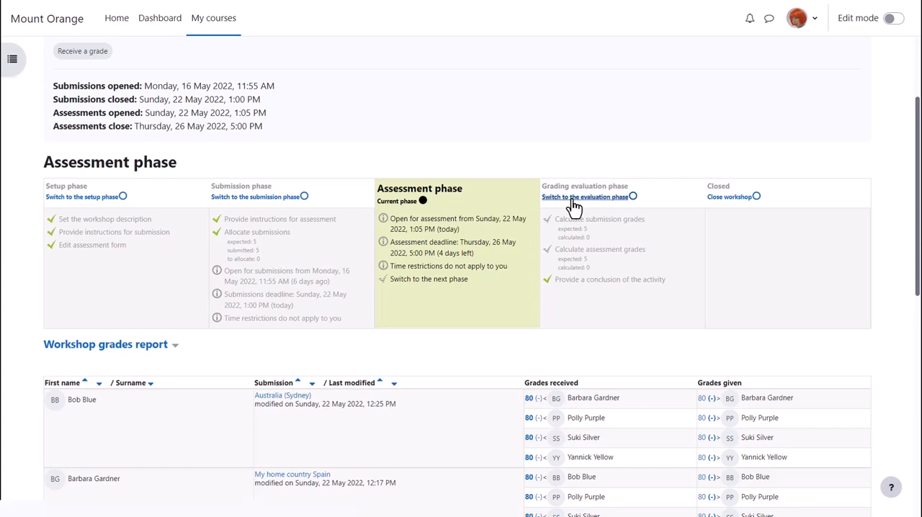
- As the teacher, switch the workshop to the Grading evaluation phase
left_click(584, 197)
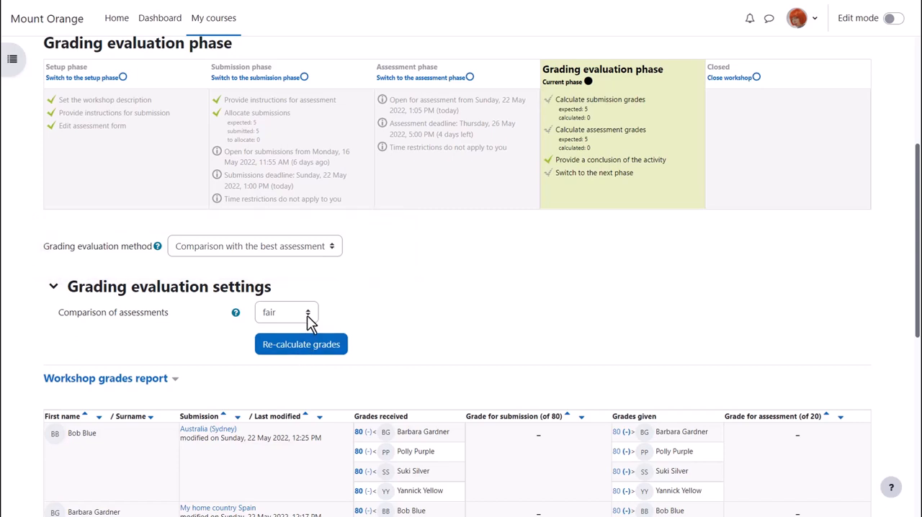
- Keep assessment comparison at fair and re-calculate all workshop grades
left_click(286, 311)
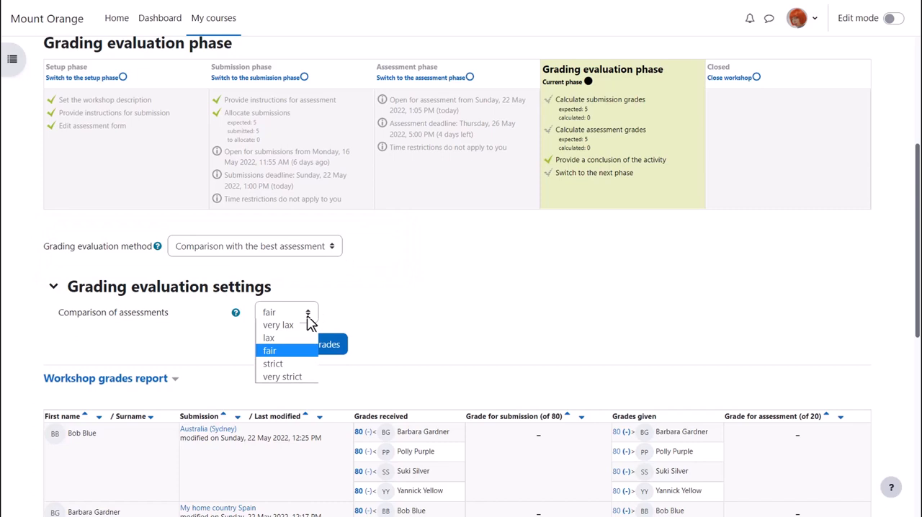
left_click(269, 351)
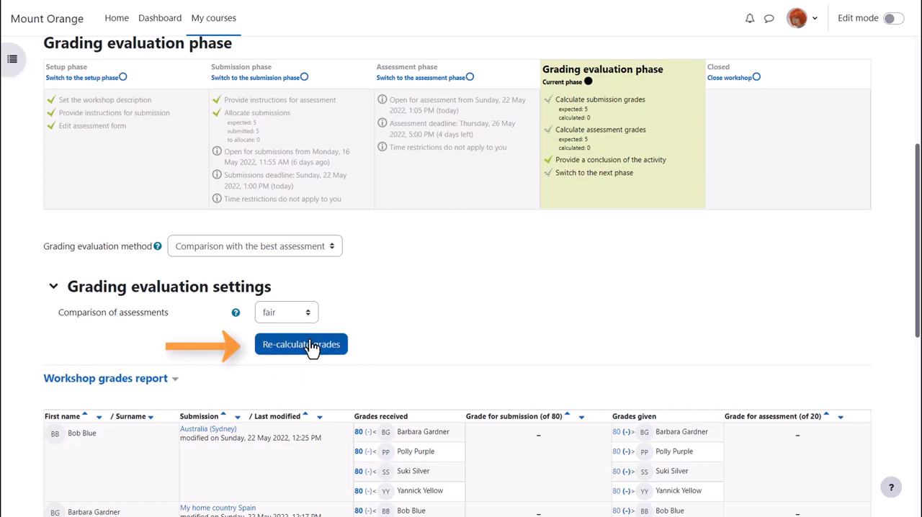
left_click(301, 344)
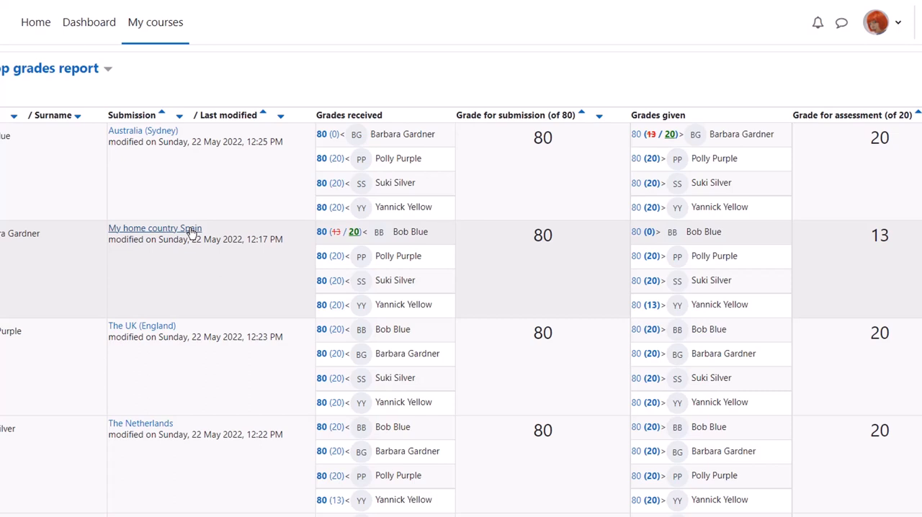
- Open the My home country Spain submission and tick Publish submission
left_click(155, 227)
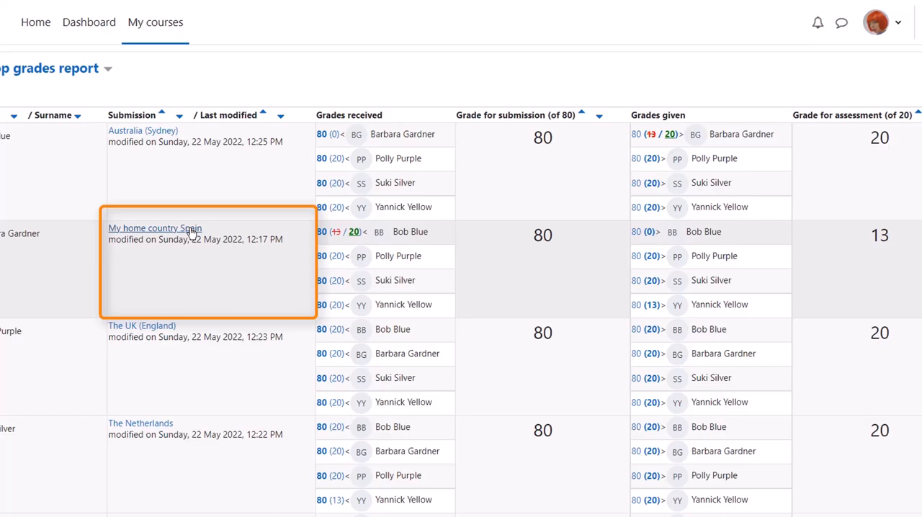
left_click(155, 228)
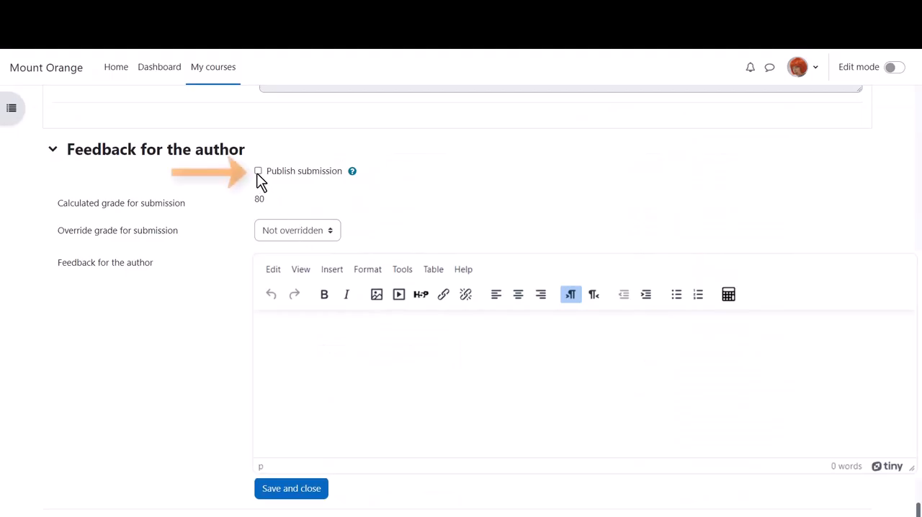
left_click(257, 171)
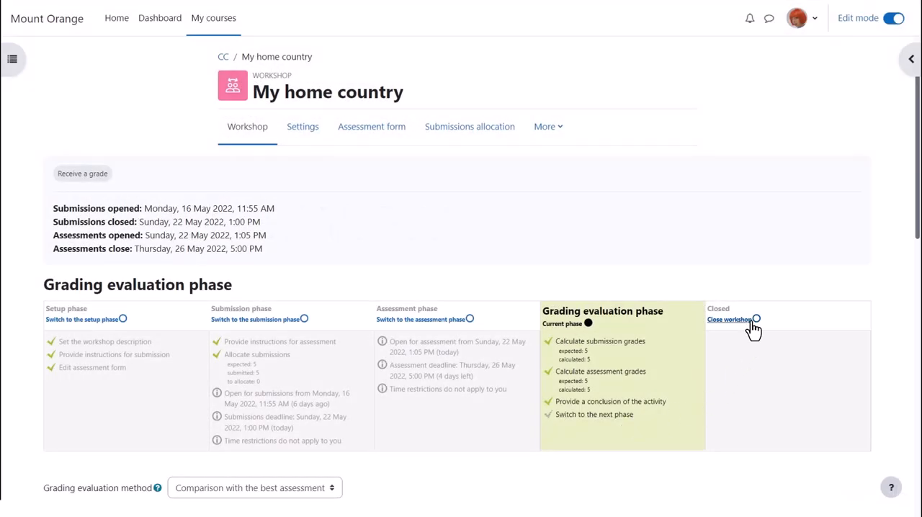
- Close the My home country workshop and confirm with Continue
left_click(729, 319)
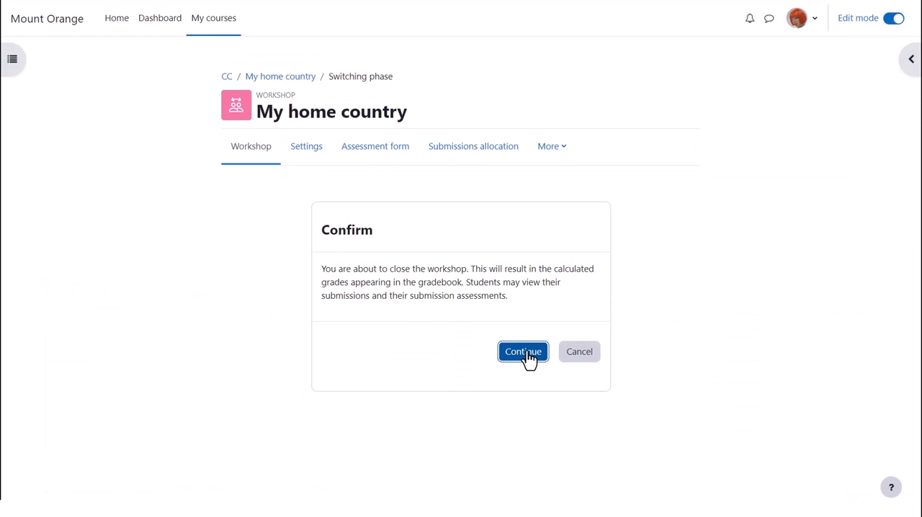
left_click(523, 351)
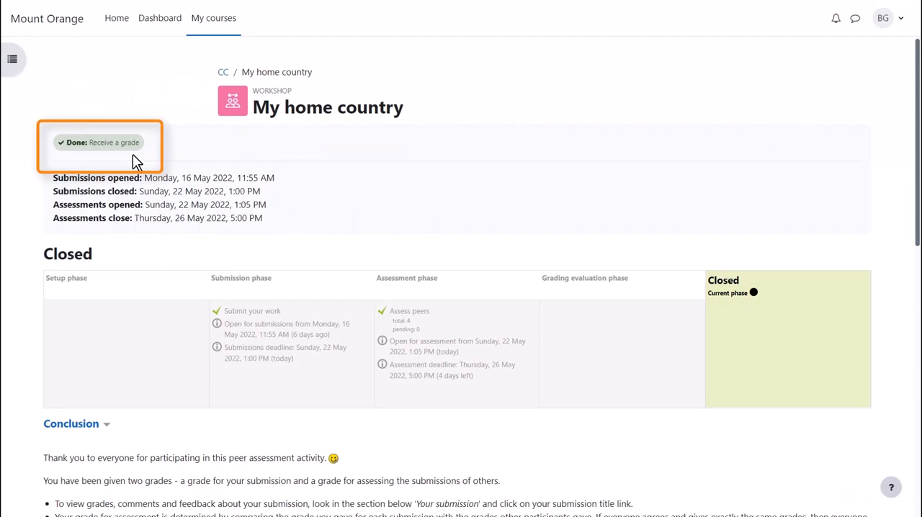
- Scroll down the student's workshop page to the conclusion message and grades 80.00/80.00 and 13.22/20.00
scroll("down", 3)
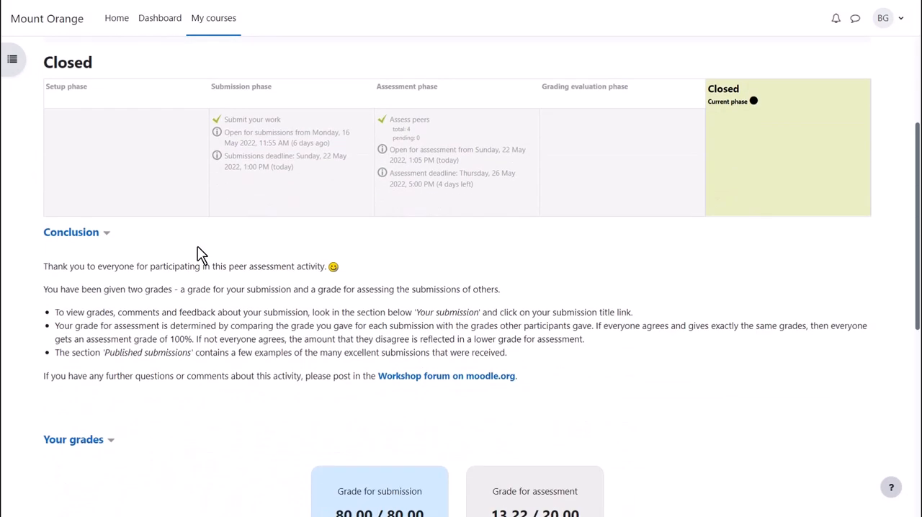
scroll("down", 3)
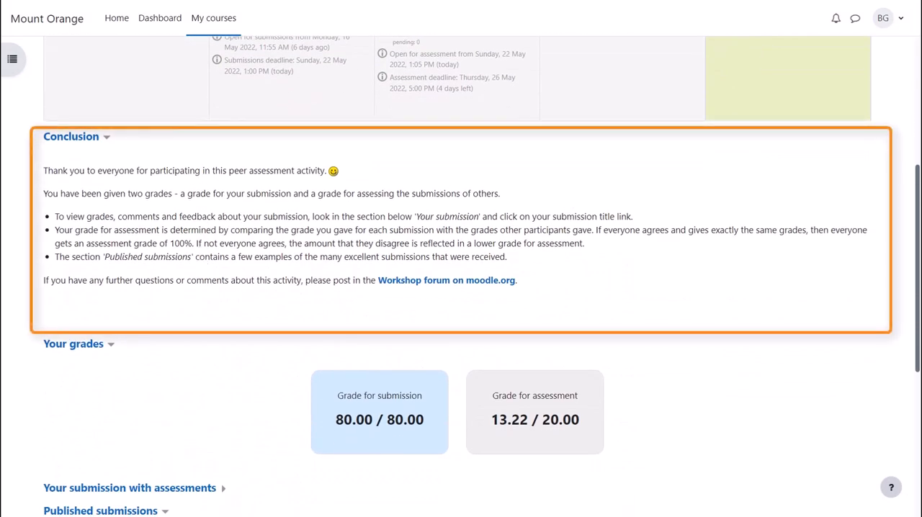